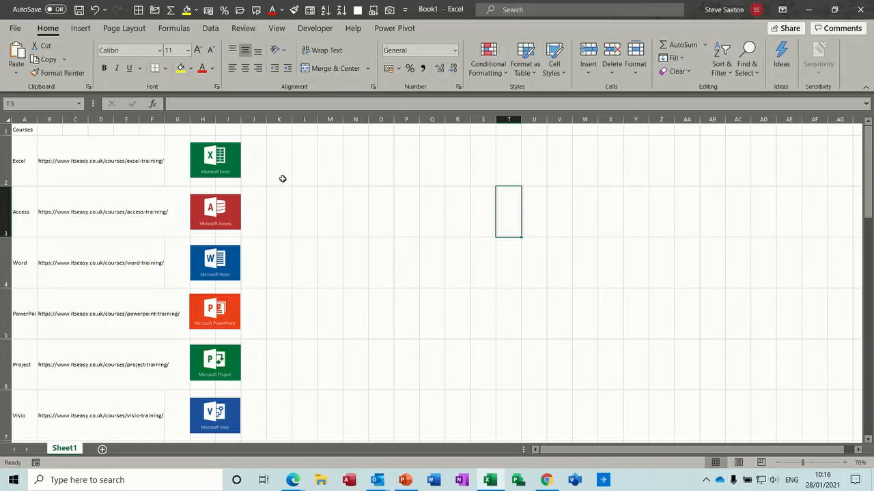
{"action": "mouse_move", "coordinate": [328, 236]}
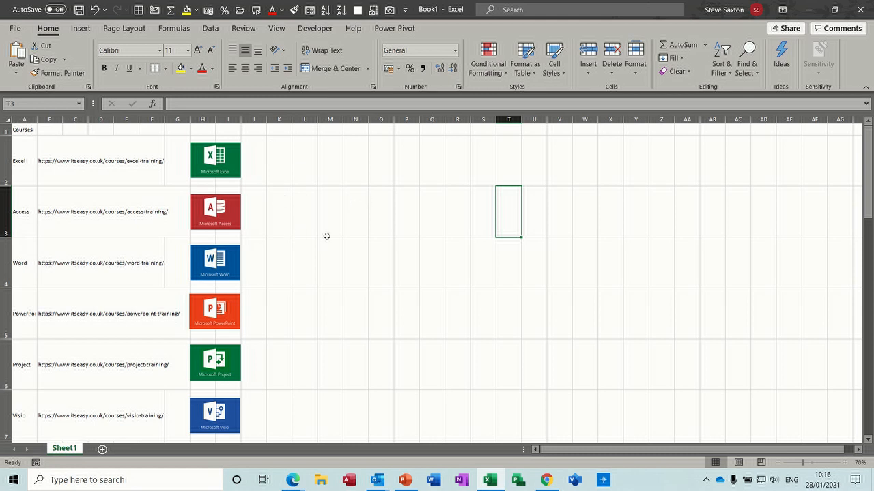
{"action": "mouse_move", "coordinate": [216, 161]}
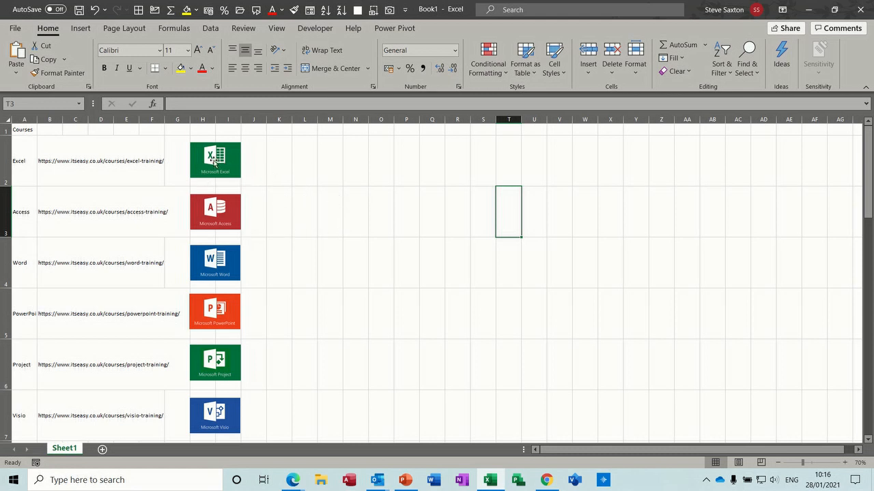
{"action": "mouse_move", "coordinate": [317, 198]}
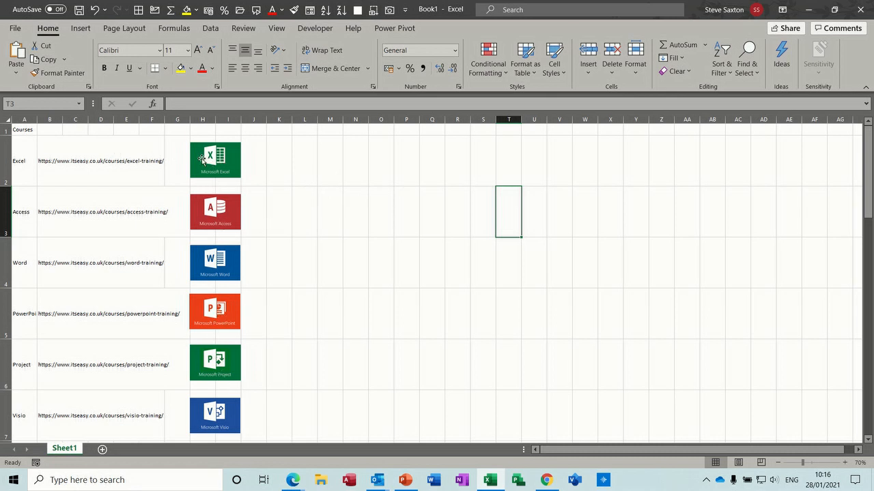
{"action": "mouse_move", "coordinate": [221, 276]}
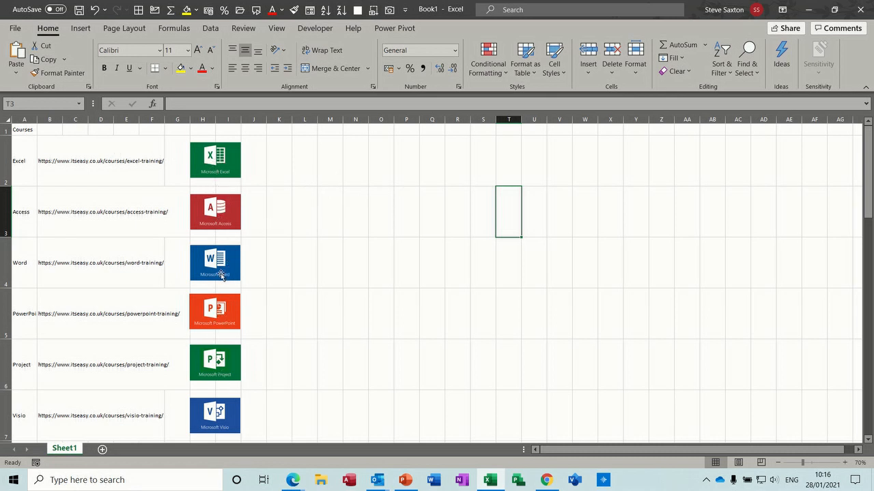
{"action": "mouse_move", "coordinate": [59, 160]}
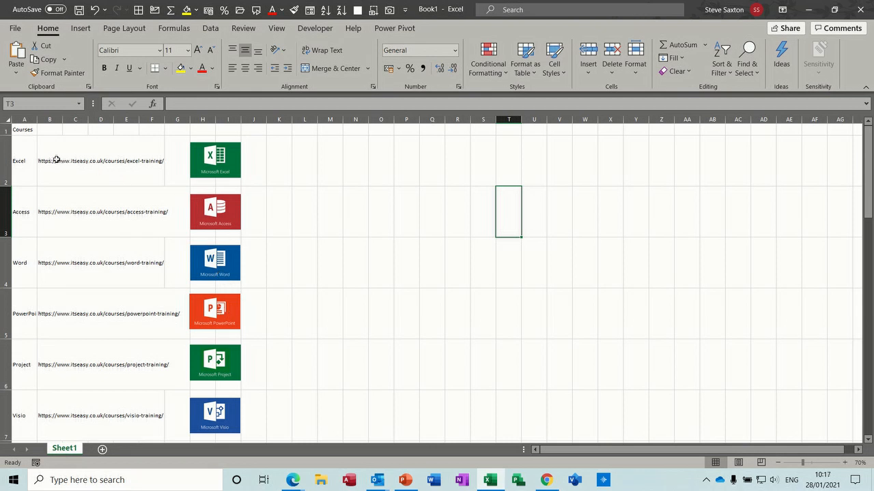
{"action": "mouse_move", "coordinate": [142, 166]}
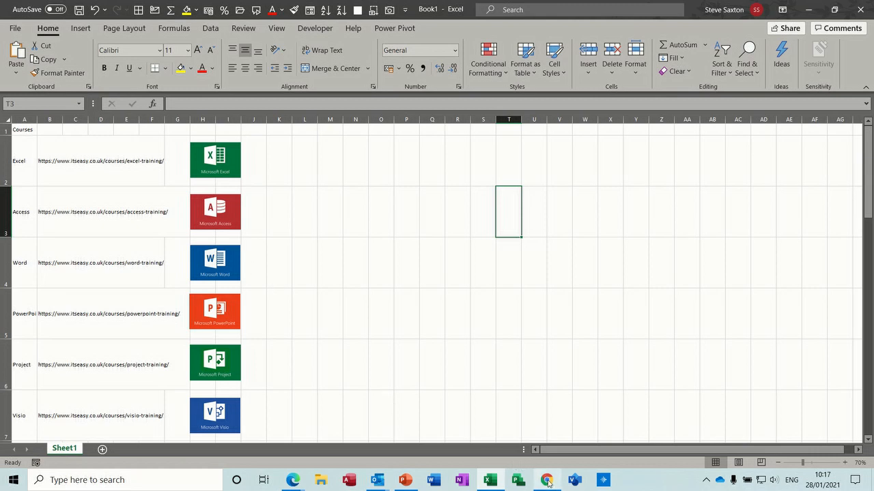
In Chrome, reach the itseasy.co.uk Excel Training Courses page and select its address
{"action": "left_click", "coordinate": [544, 478]}
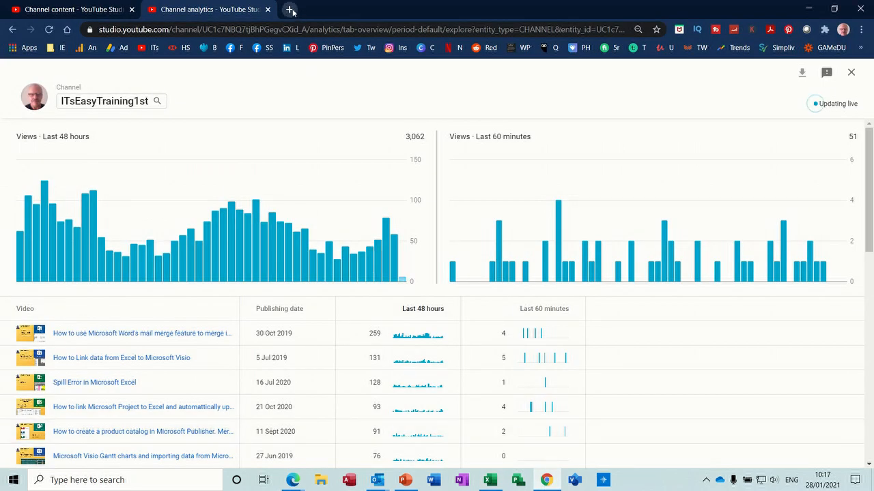
{"action": "left_click", "coordinate": [289, 10]}
{"action": "type", "text": "itseasy.co.uk"}
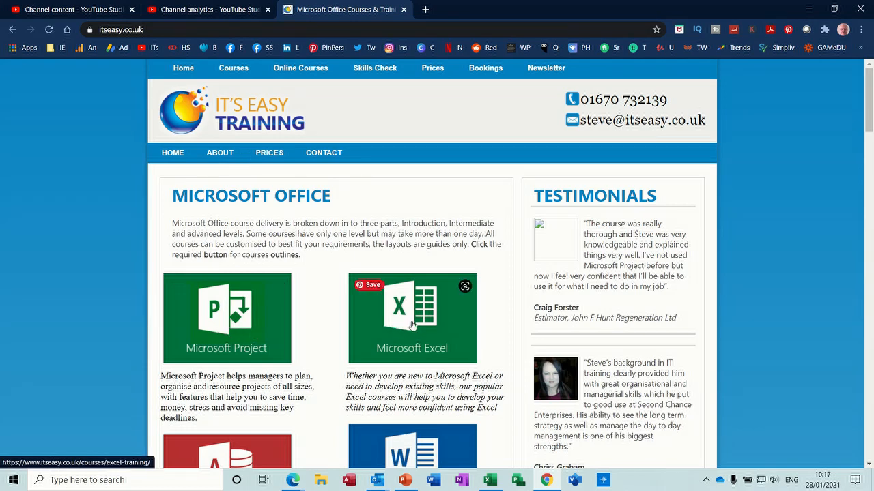
{"action": "mouse_move", "coordinate": [414, 325]}
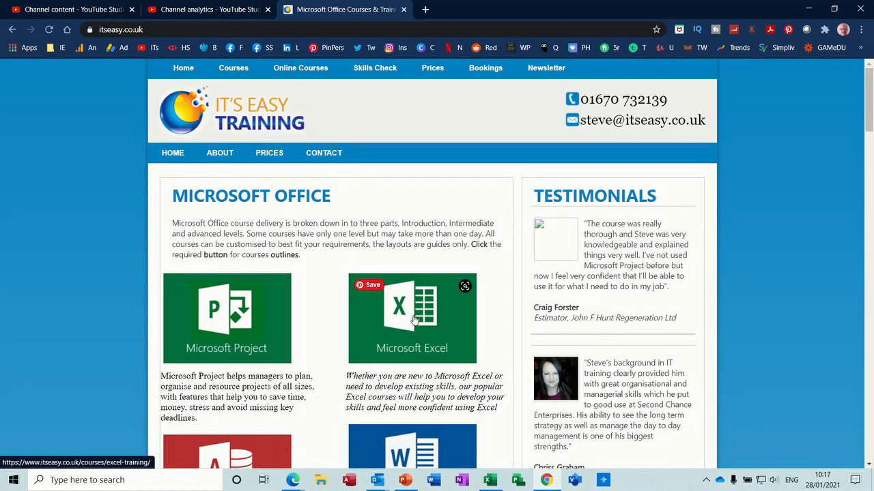
{"action": "left_click", "coordinate": [412, 319]}
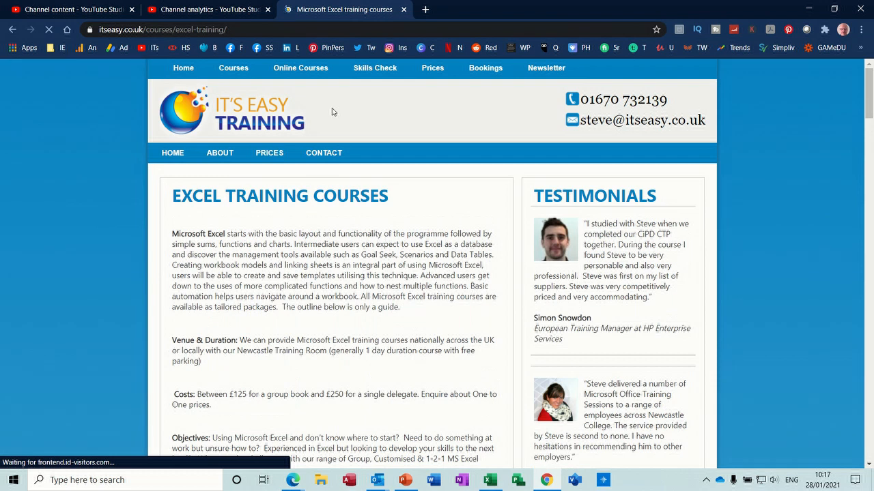
{"action": "left_click", "coordinate": [171, 30]}
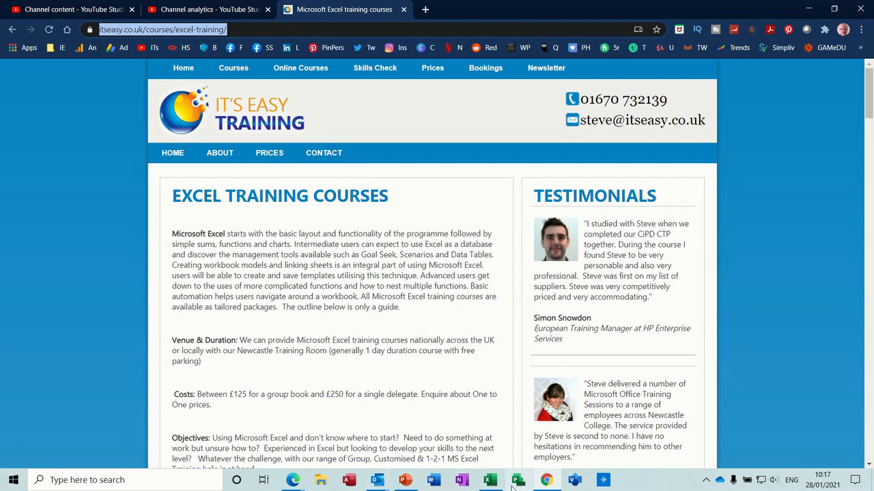
Back in Excel, review the My Add-ins list showing QR4Office from the Insert ribbon
{"action": "left_click", "coordinate": [484, 481]}
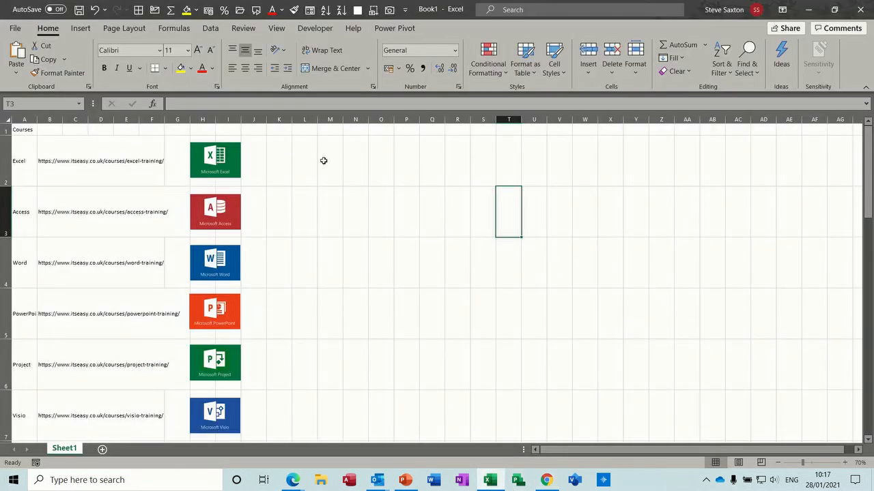
{"action": "mouse_move", "coordinate": [81, 29]}
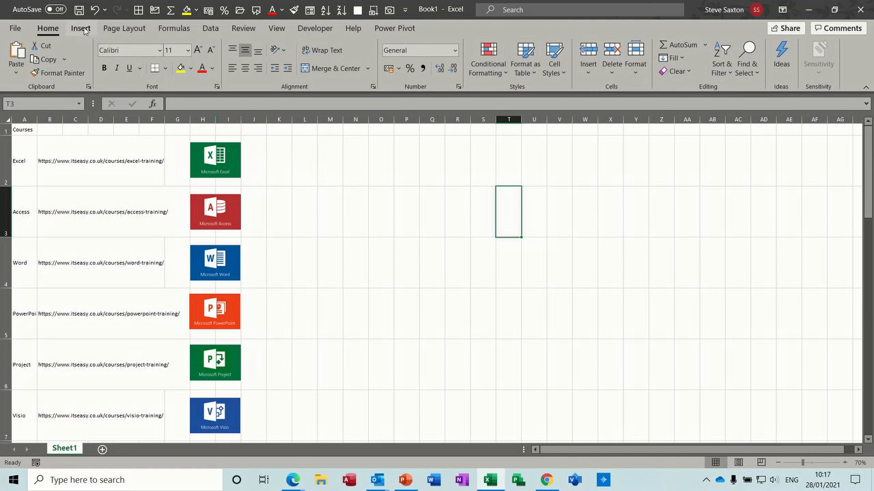
{"action": "left_click", "coordinate": [80, 27]}
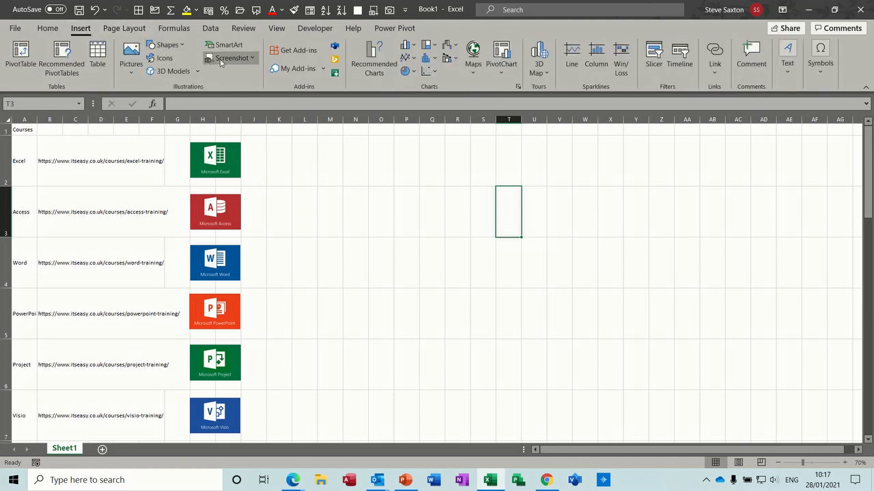
{"action": "mouse_move", "coordinate": [287, 49]}
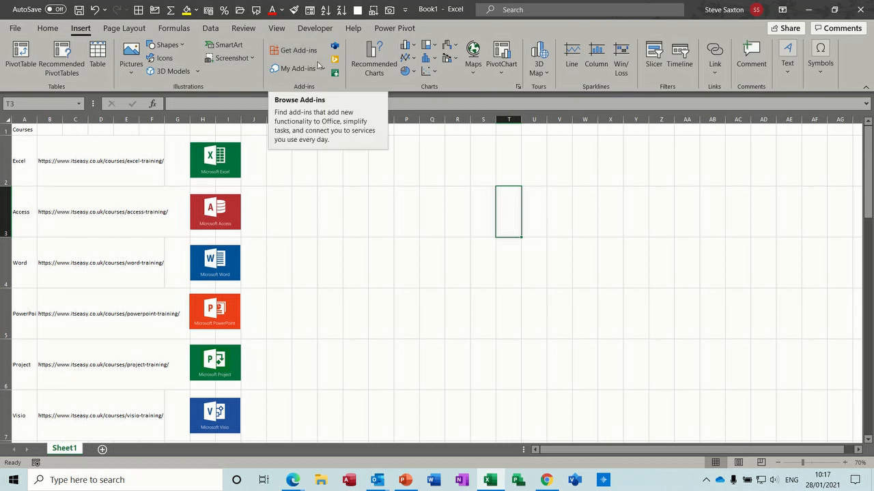
{"action": "left_click", "coordinate": [297, 68]}
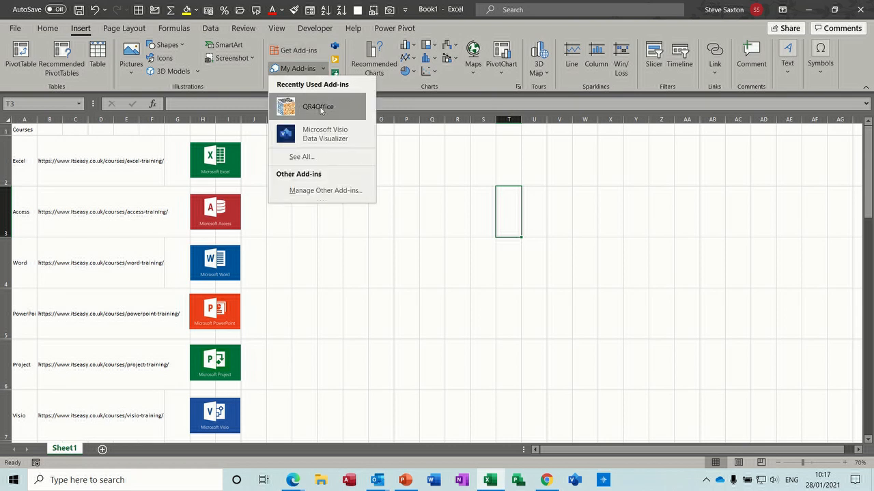
{"action": "mouse_move", "coordinate": [321, 110]}
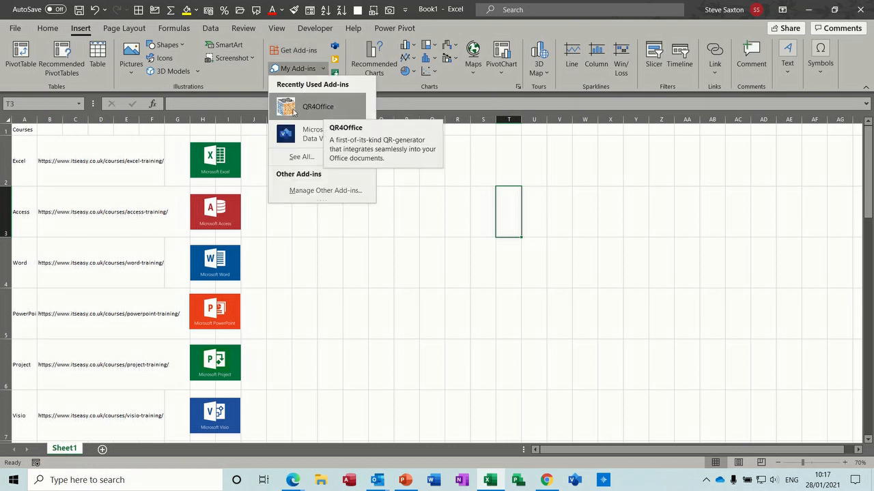
{"action": "mouse_move", "coordinate": [311, 108]}
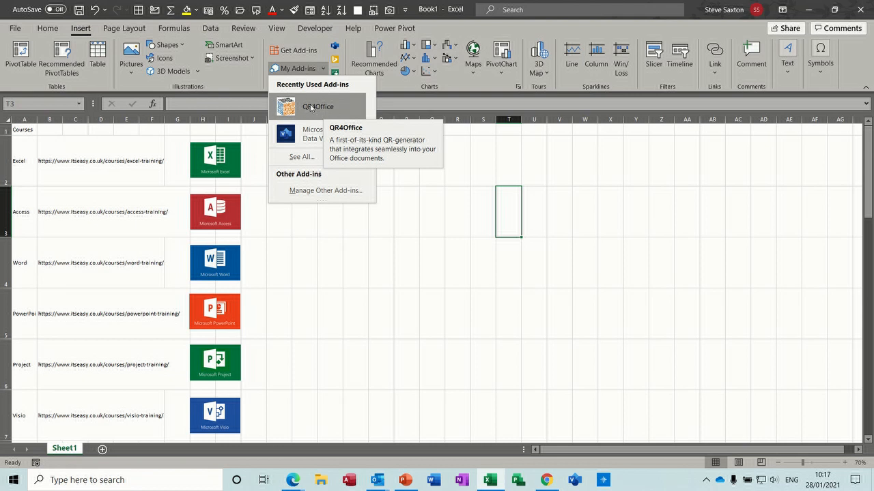
{"action": "mouse_move", "coordinate": [311, 109]}
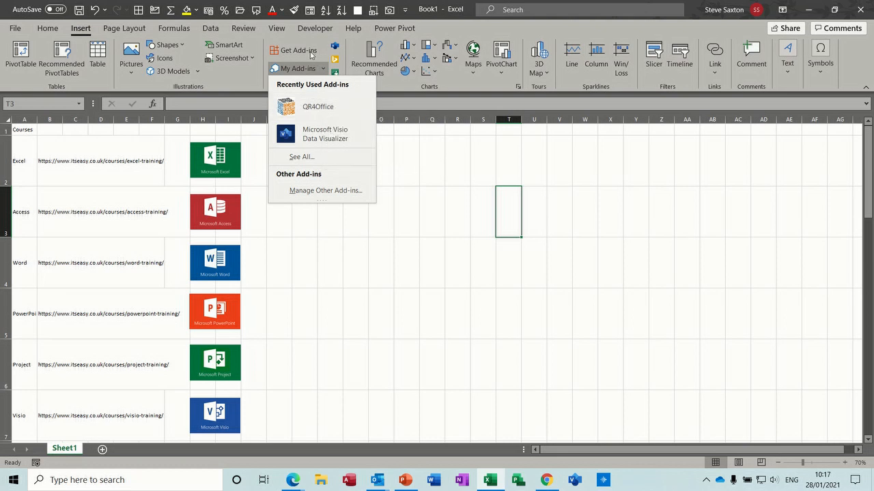
{"action": "left_click", "coordinate": [298, 51]}
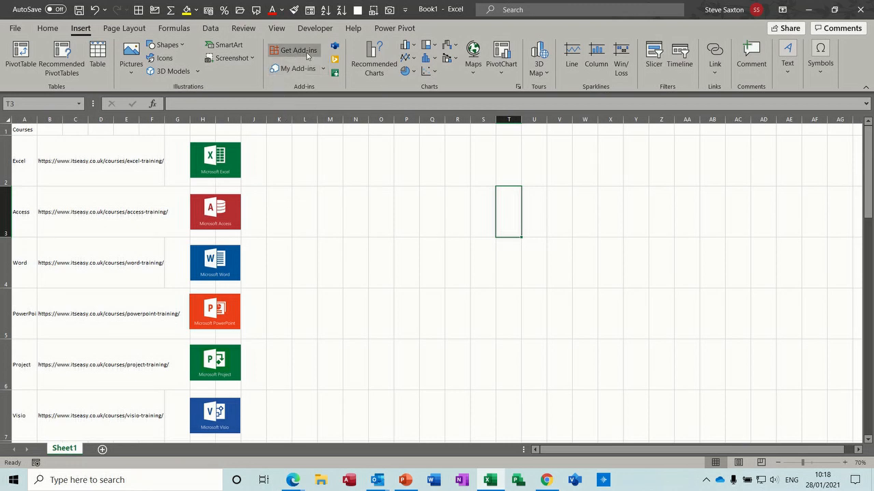
Search the Office Add-ins store for 'qr'
{"action": "left_click", "coordinate": [295, 49]}
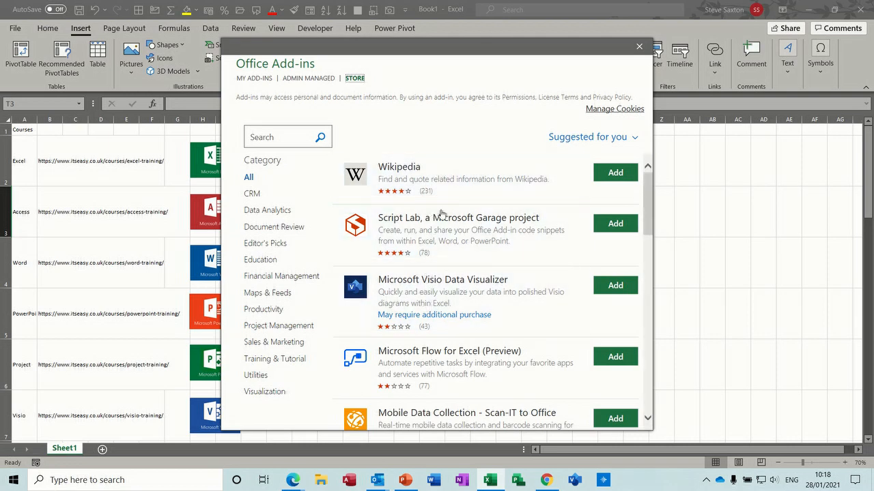
{"action": "mouse_move", "coordinate": [428, 219]}
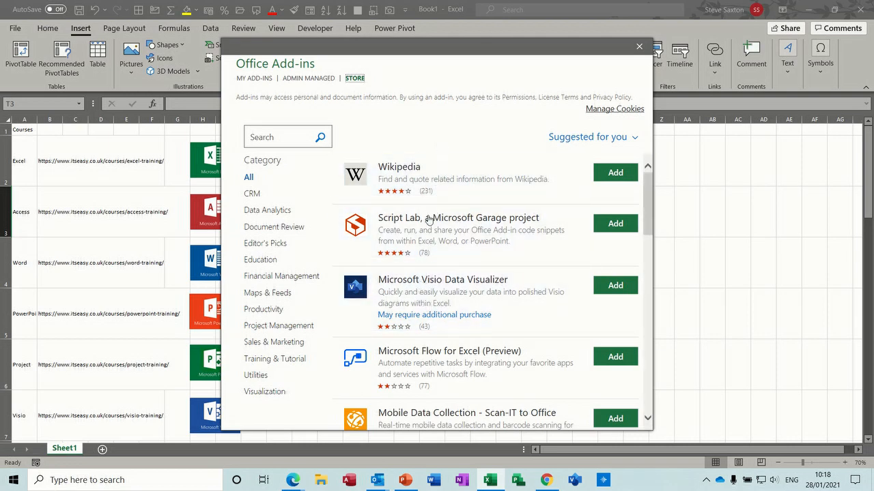
{"action": "left_click", "coordinate": [280, 137]}
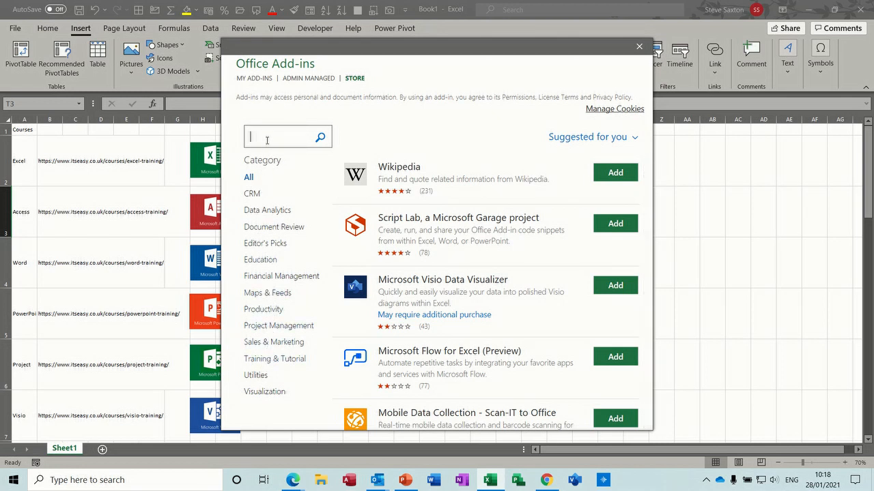
{"action": "type", "text": "qr"}
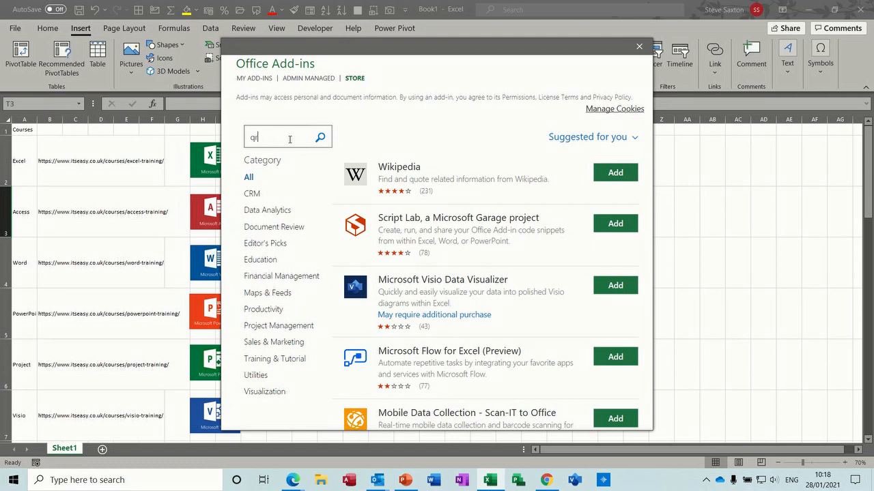
{"action": "left_click", "coordinate": [319, 137]}
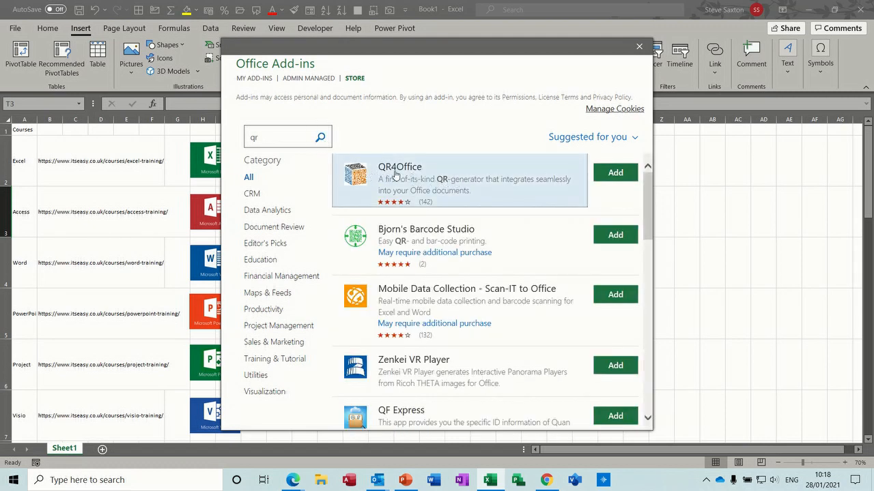
{"action": "mouse_move", "coordinate": [614, 172]}
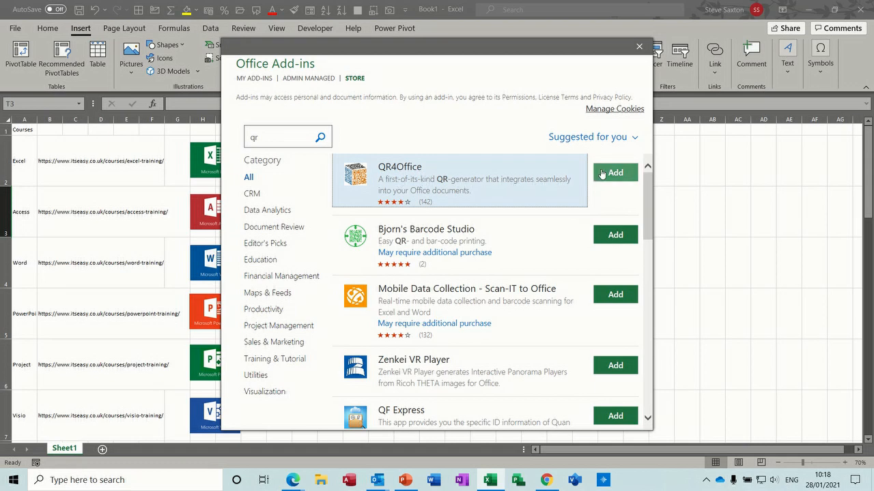
Add QR4Office from the results and accept its licence terms
{"action": "left_click", "coordinate": [614, 172]}
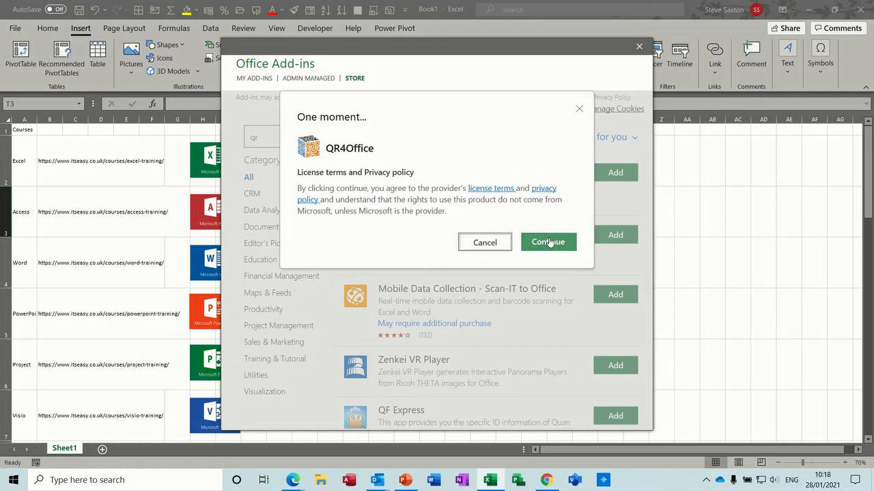
{"action": "left_click", "coordinate": [549, 243]}
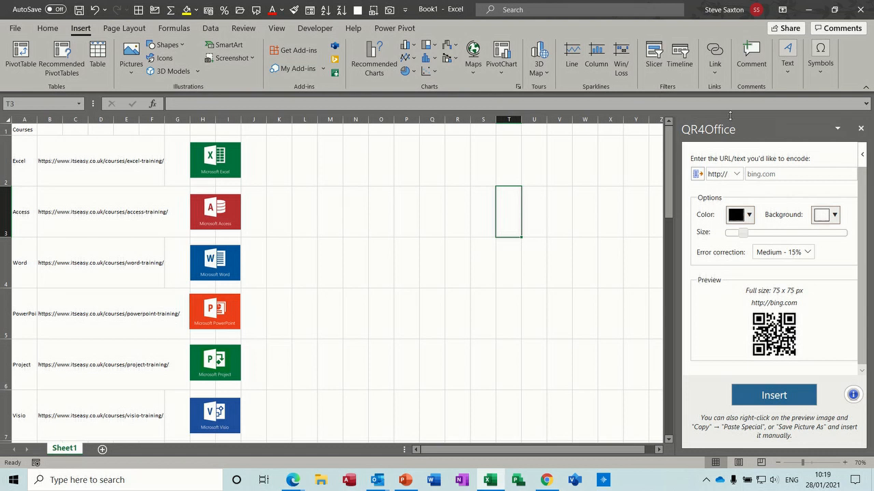
{"action": "mouse_move", "coordinate": [439, 135]}
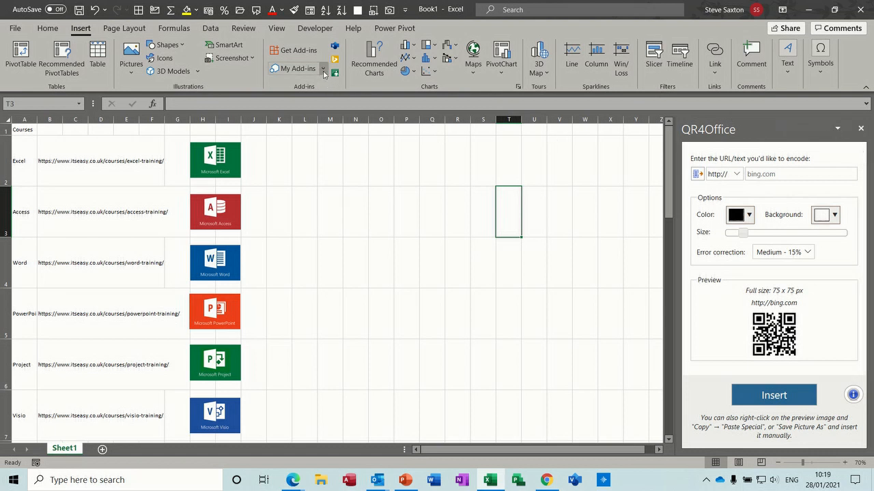
Confirm QR4Office appears among installed add-ins and view its URL prefix choices
{"action": "left_click", "coordinate": [295, 69]}
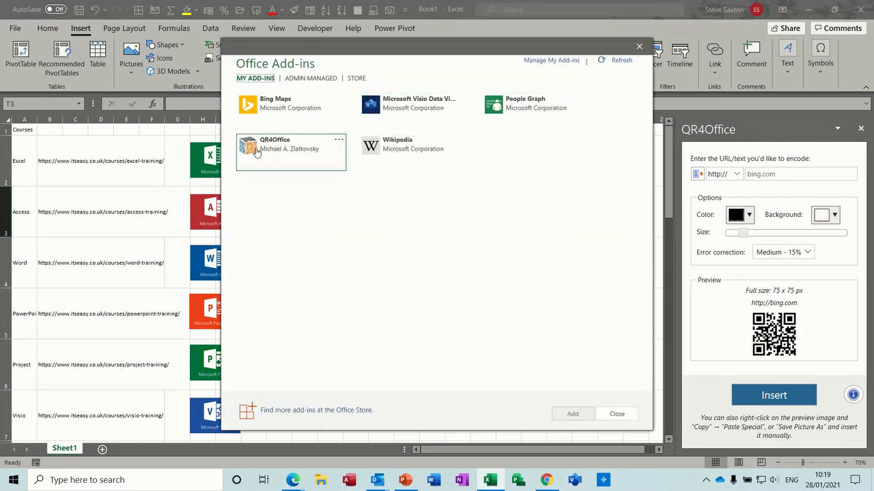
{"action": "mouse_move", "coordinate": [267, 158]}
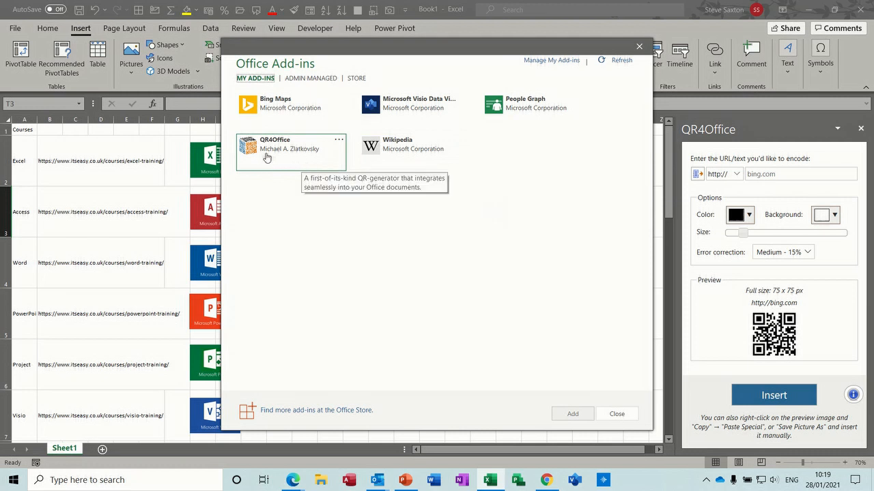
{"action": "mouse_move", "coordinate": [748, 216]}
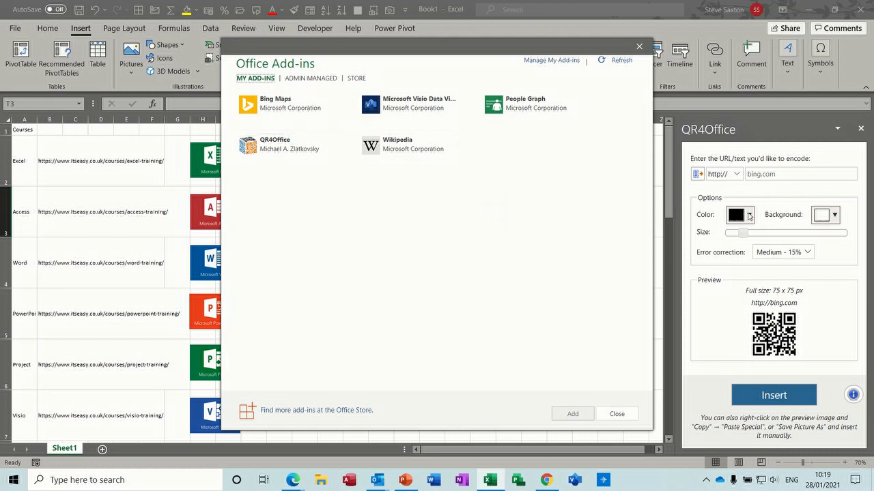
{"action": "left_click", "coordinate": [617, 414]}
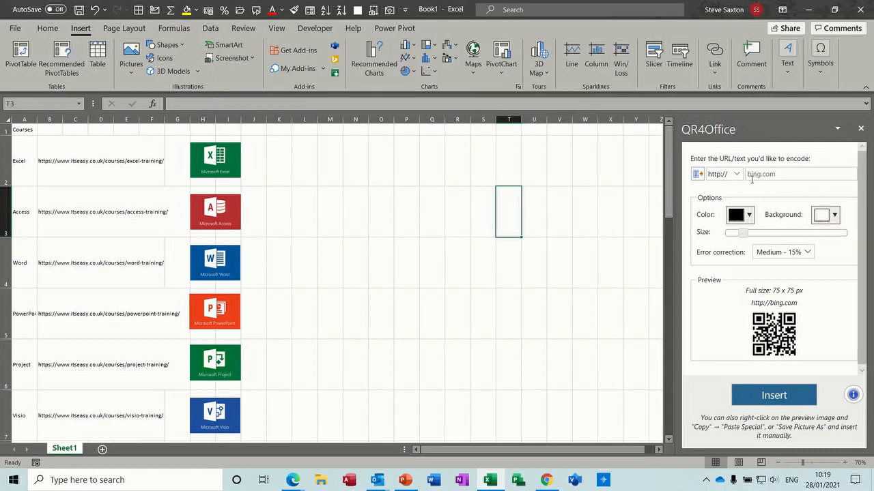
{"action": "left_click", "coordinate": [736, 173]}
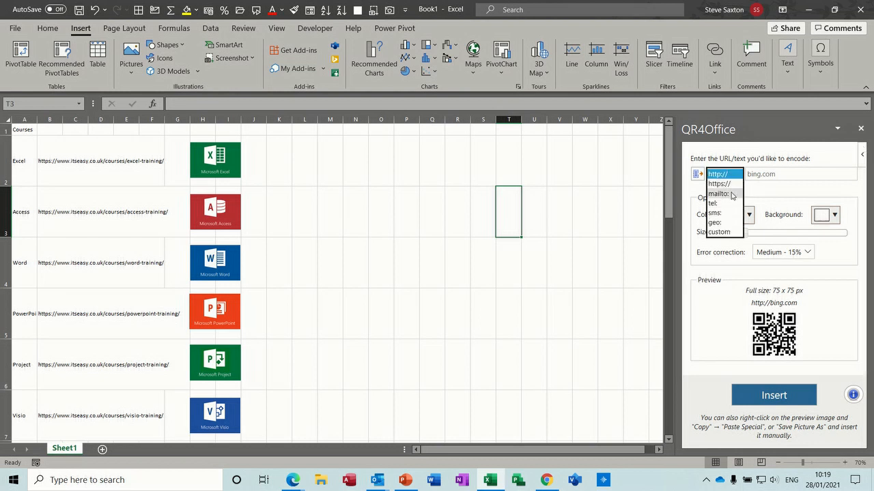
{"action": "mouse_move", "coordinate": [726, 241]}
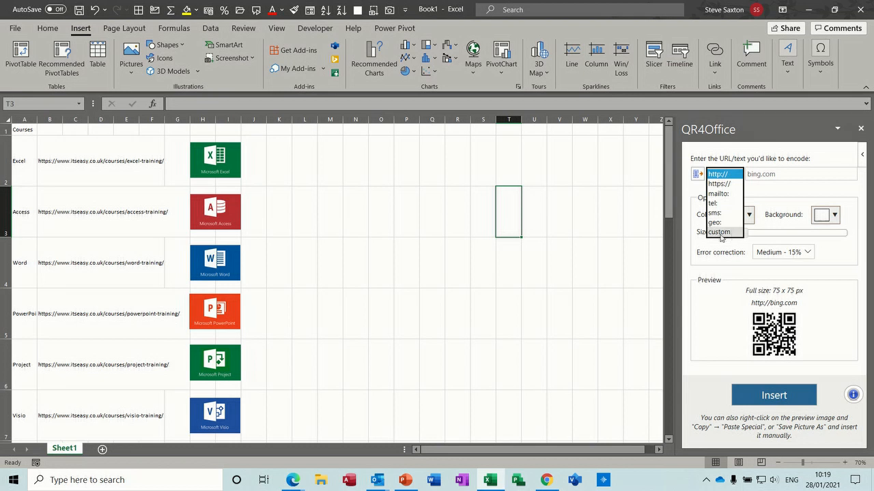
{"action": "mouse_move", "coordinate": [736, 184]}
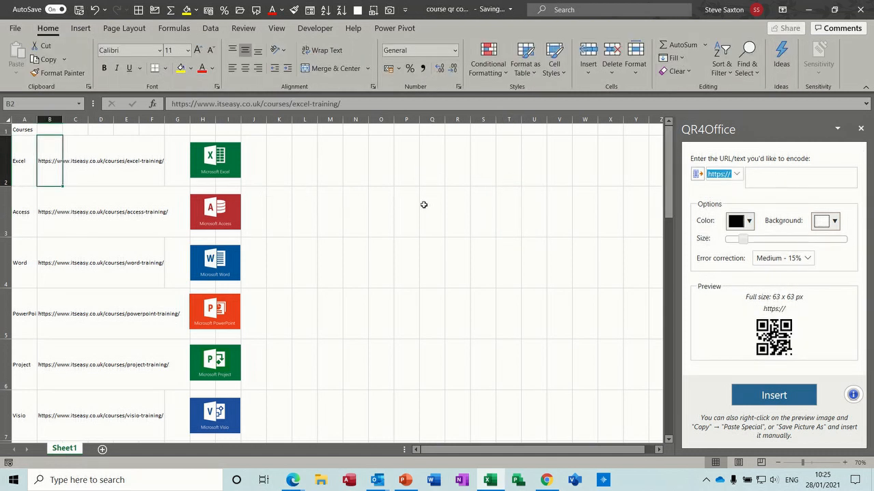
{"action": "left_click", "coordinate": [723, 174]}
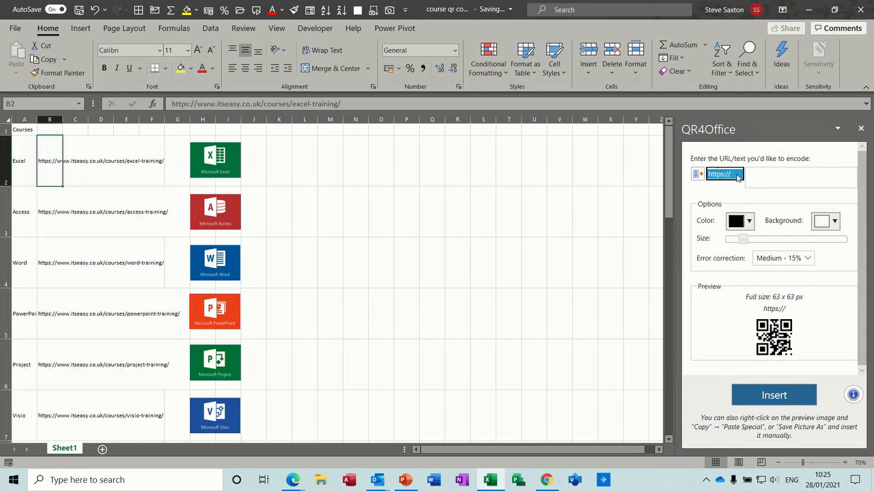
{"action": "left_click", "coordinate": [723, 175]}
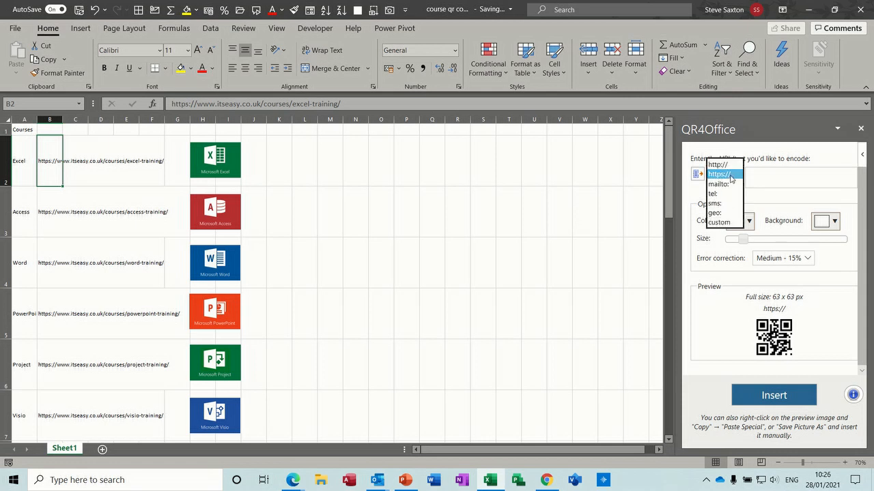
{"action": "left_click", "coordinate": [719, 175]}
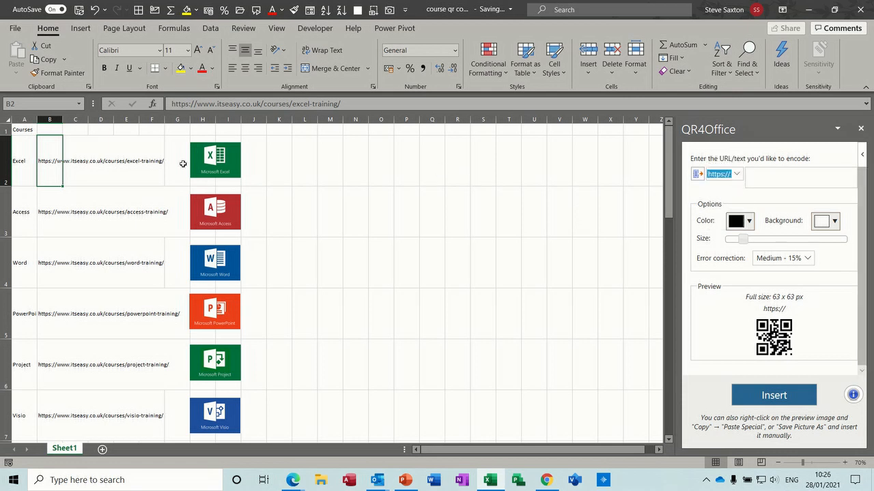
{"action": "right_click", "coordinate": [52, 161]}
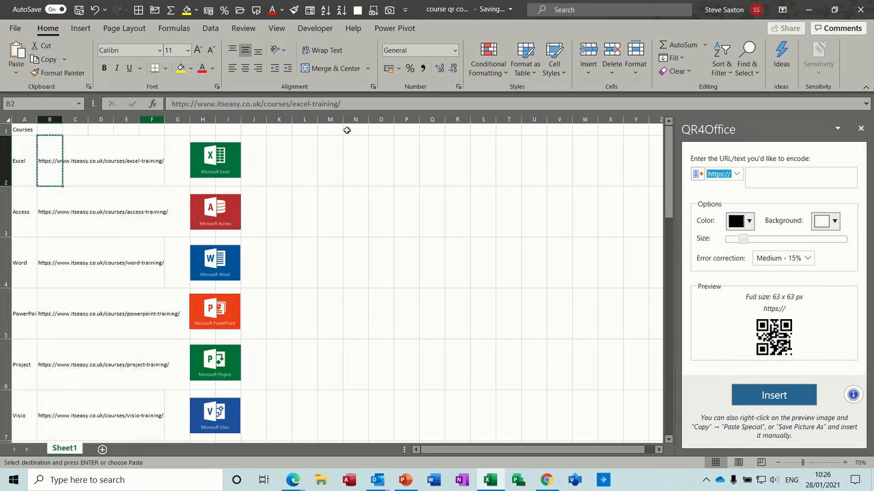
{"action": "left_click", "coordinate": [799, 177]}
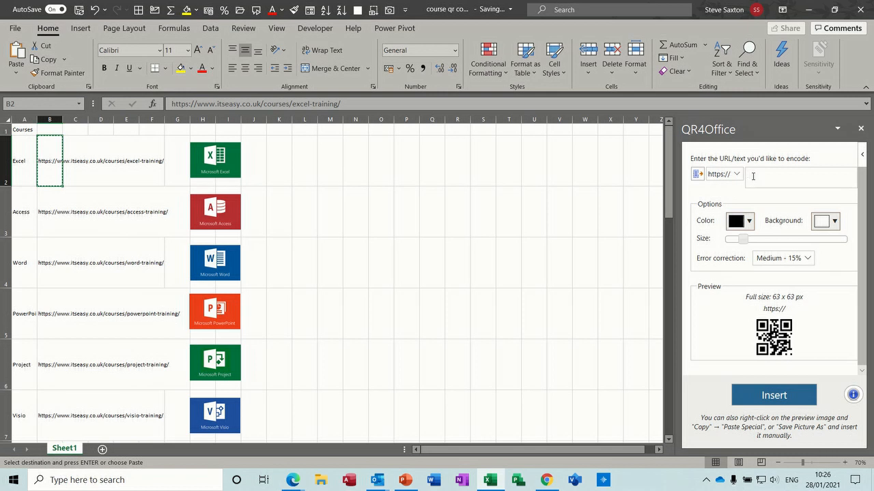
{"action": "type", "text": "https://www.itseasy.co.uk/courses/excel-training/"}
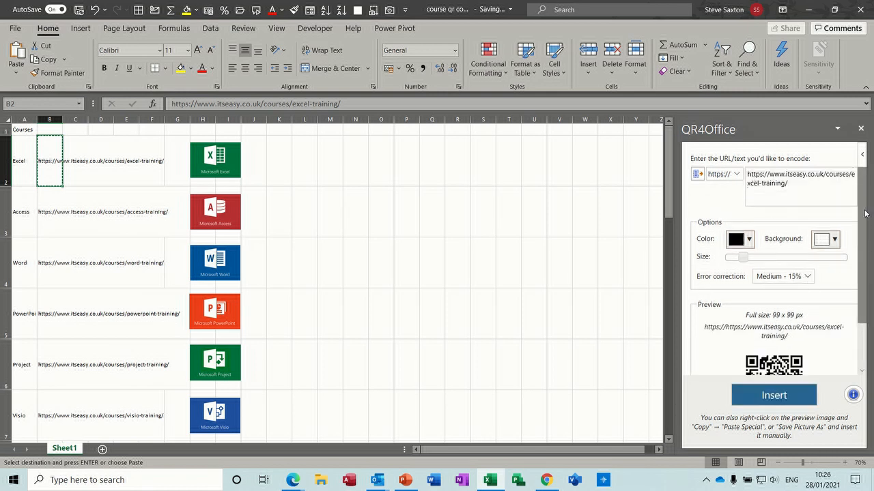
Enlarge the QR code to 132 by 132, make it blue and insert it beside the Excel row
{"action": "scroll", "scroll_direction": "down", "scroll_amount": 3}
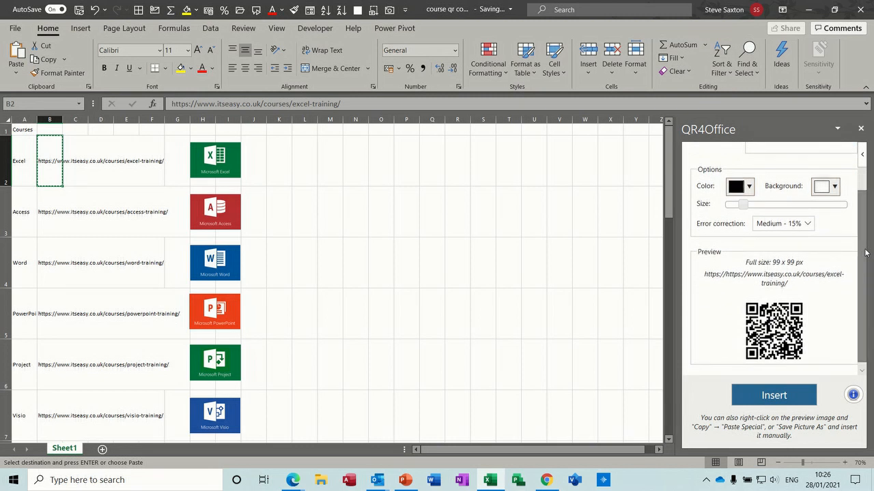
{"action": "mouse_move", "coordinate": [740, 204]}
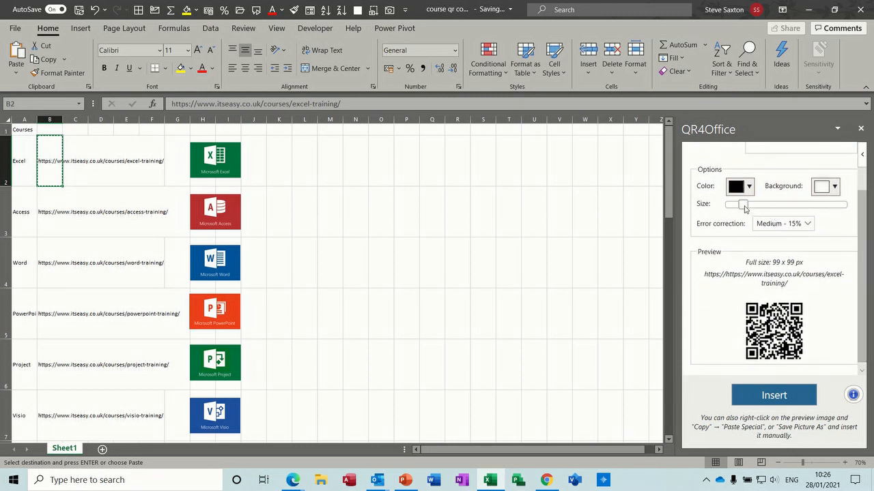
{"action": "left_click_drag", "start_coordinate": [740, 205], "coordinate": [759, 205]}
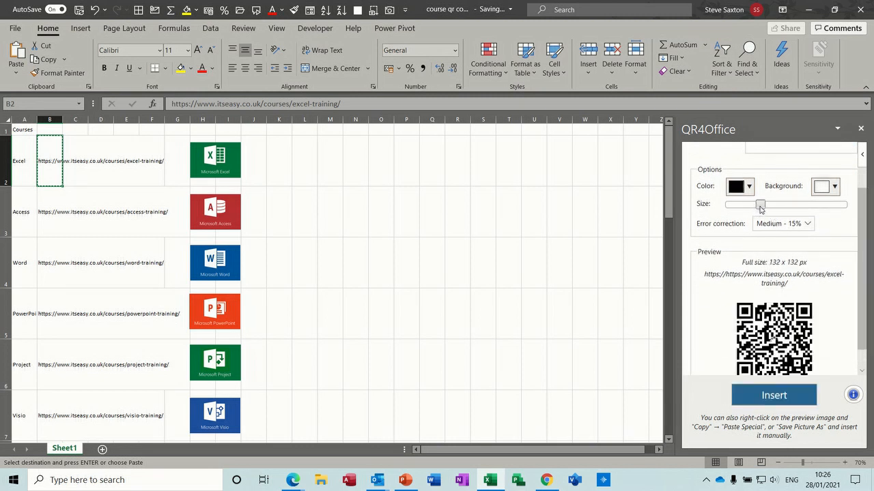
{"action": "mouse_move", "coordinate": [749, 202]}
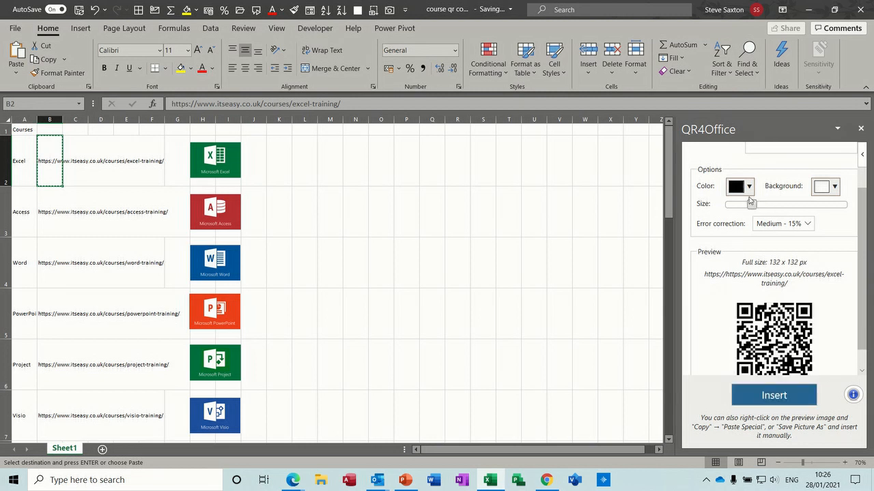
{"action": "left_click", "coordinate": [748, 185]}
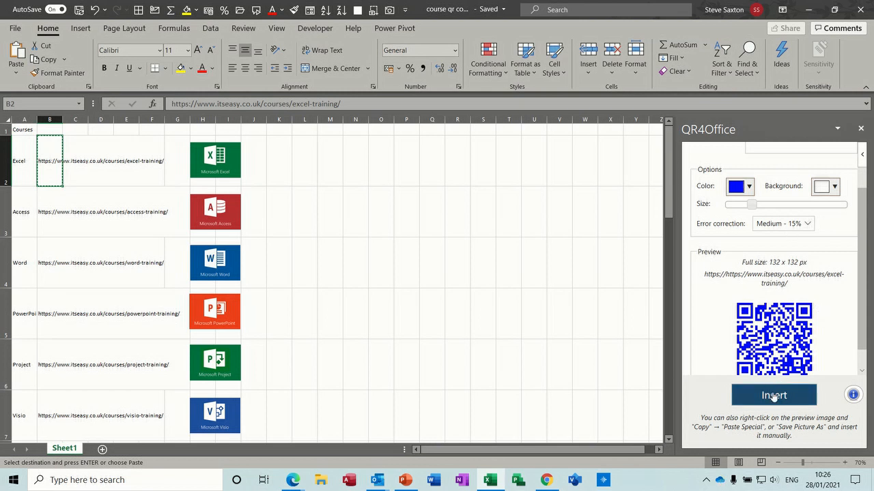
{"action": "left_click", "coordinate": [772, 394]}
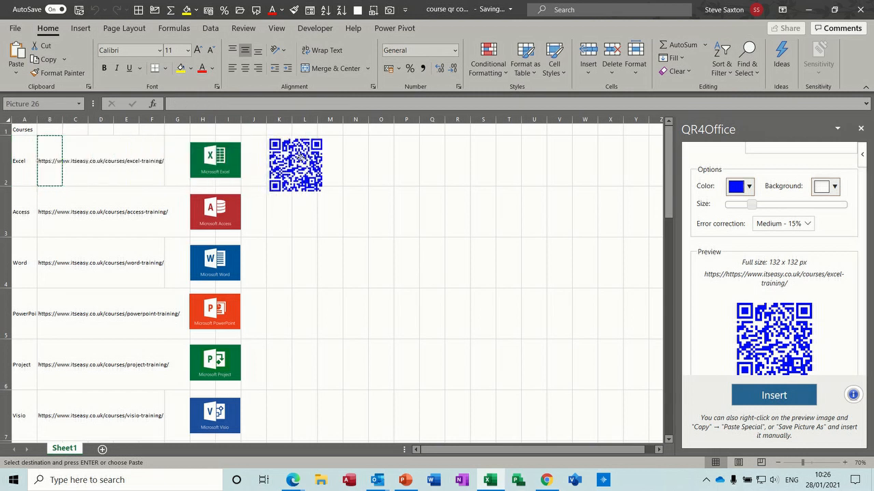
{"action": "left_click", "coordinate": [293, 162]}
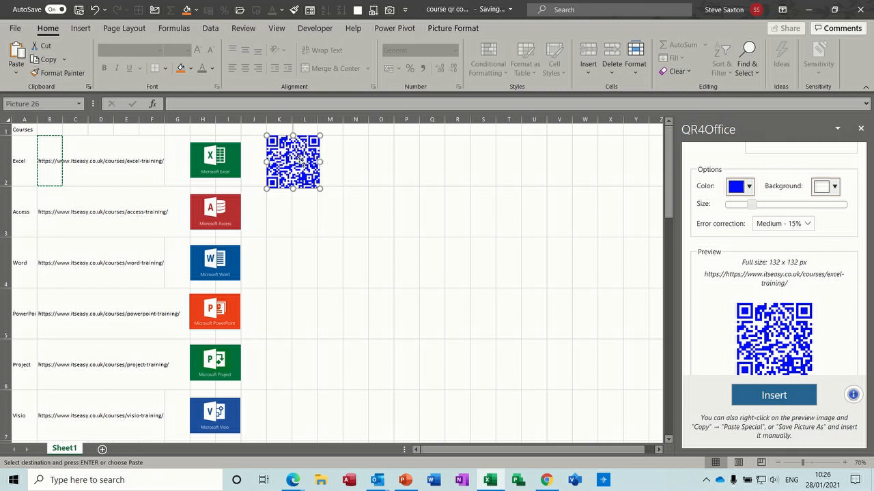
{"action": "mouse_move", "coordinate": [114, 168]}
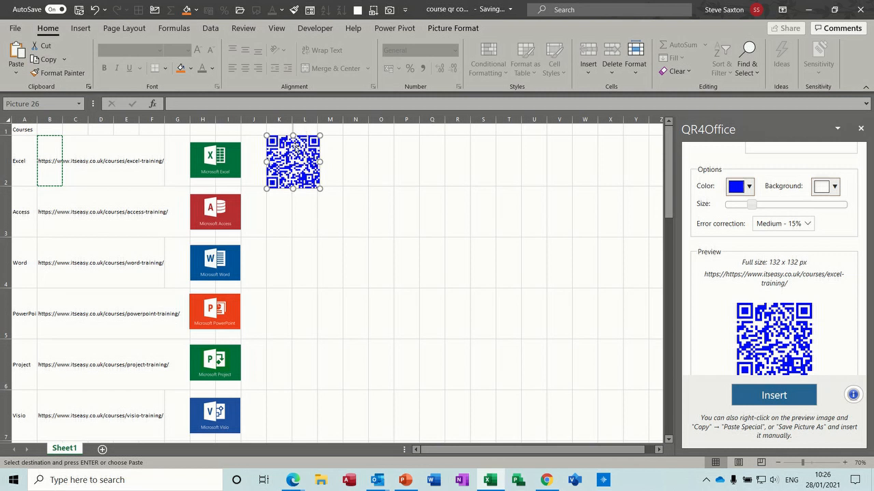
{"action": "mouse_move", "coordinate": [317, 158]}
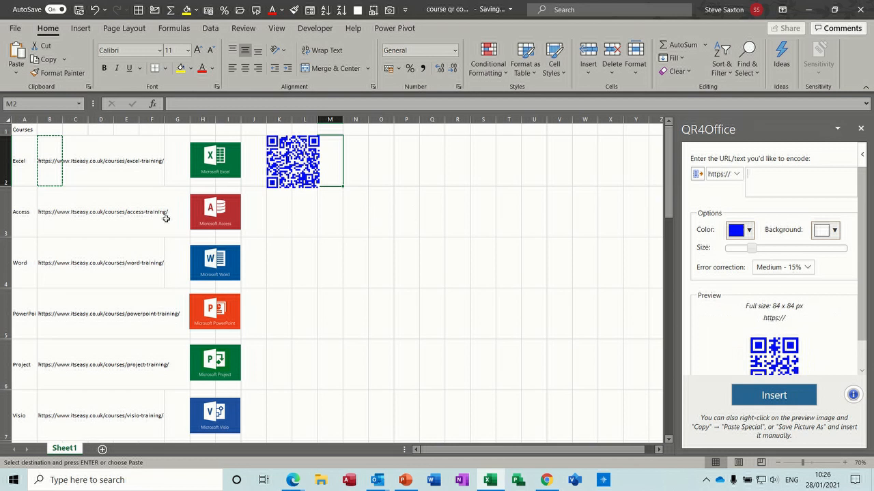
{"action": "left_click", "coordinate": [50, 211]}
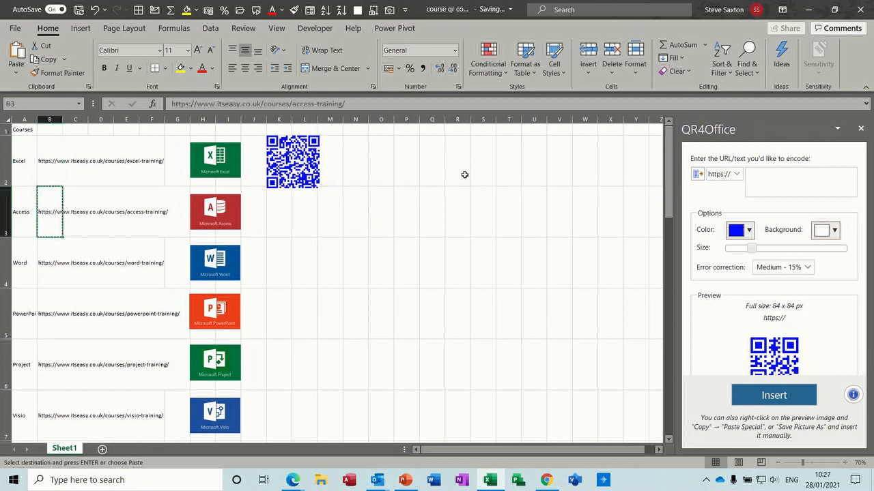
{"action": "left_click", "coordinate": [800, 180]}
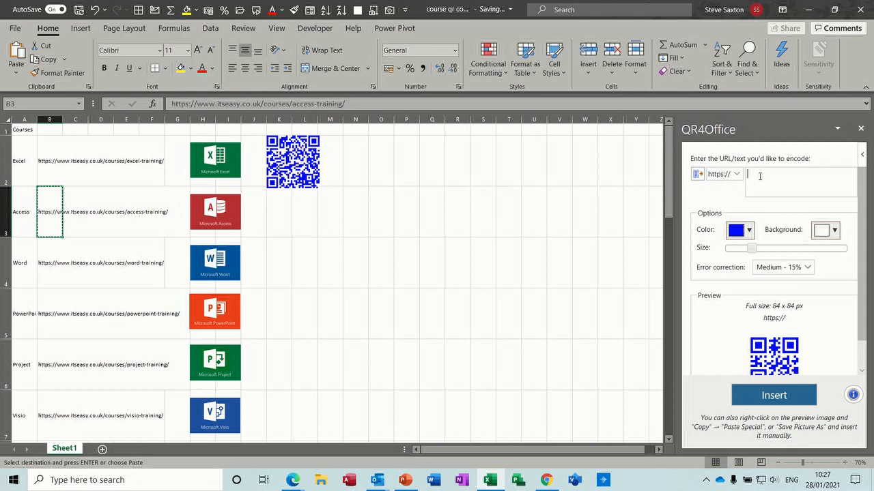
{"action": "type", "text": "https://www.itseasy.co.uk/courses/access-training/"}
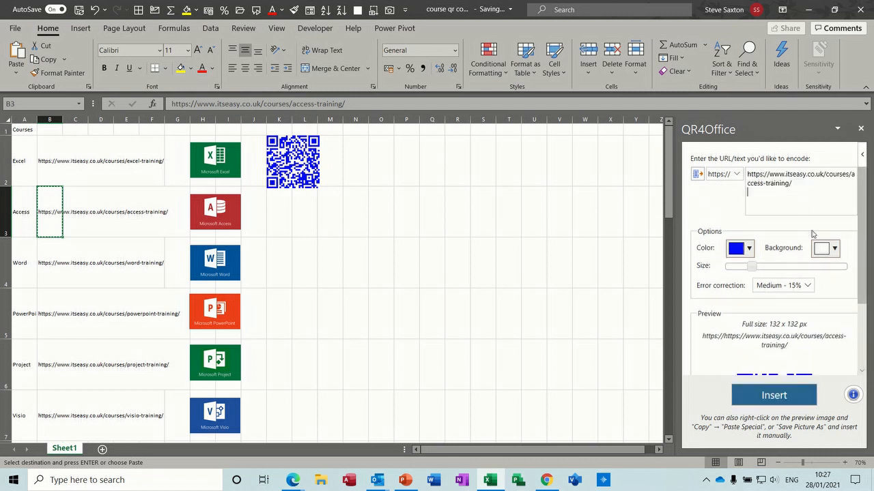
{"action": "scroll", "scroll_direction": "down", "scroll_amount": 3}
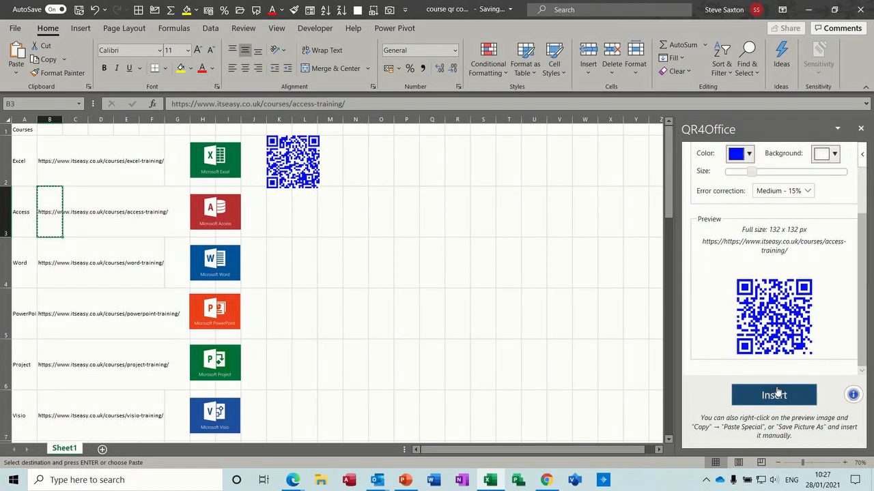
{"action": "left_click", "coordinate": [772, 394]}
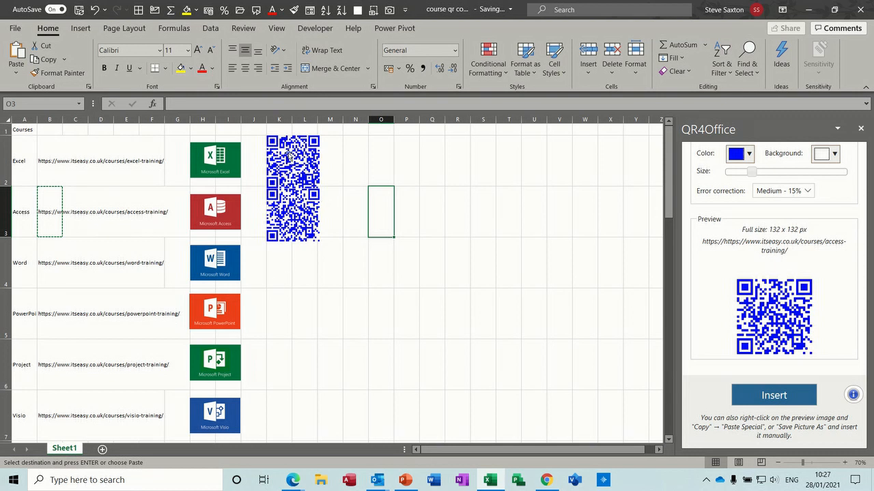
Move the new Access QR code up beside the first one near the Excel row
{"action": "left_click", "coordinate": [292, 189]}
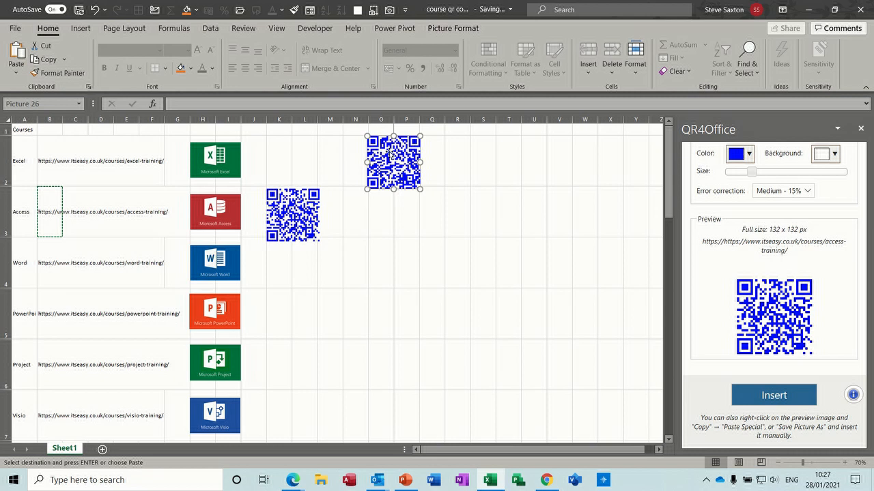
{"action": "mouse_move", "coordinate": [49, 161]}
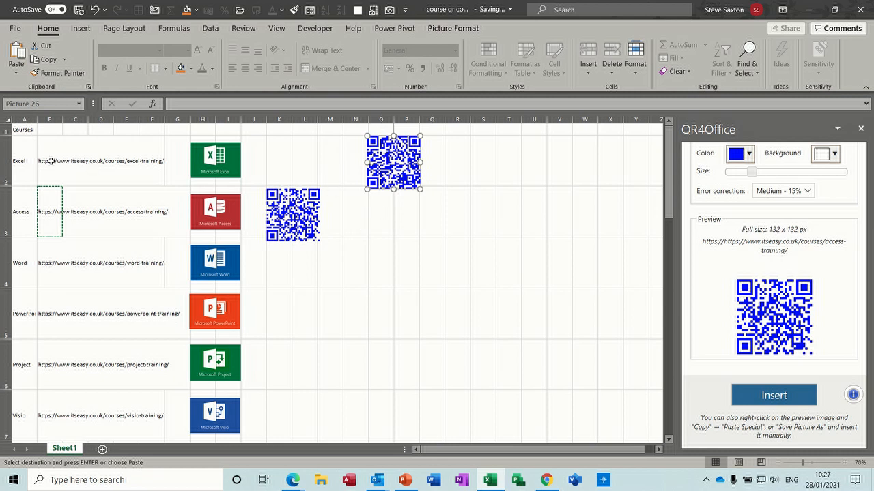
{"action": "left_click", "coordinate": [75, 211]}
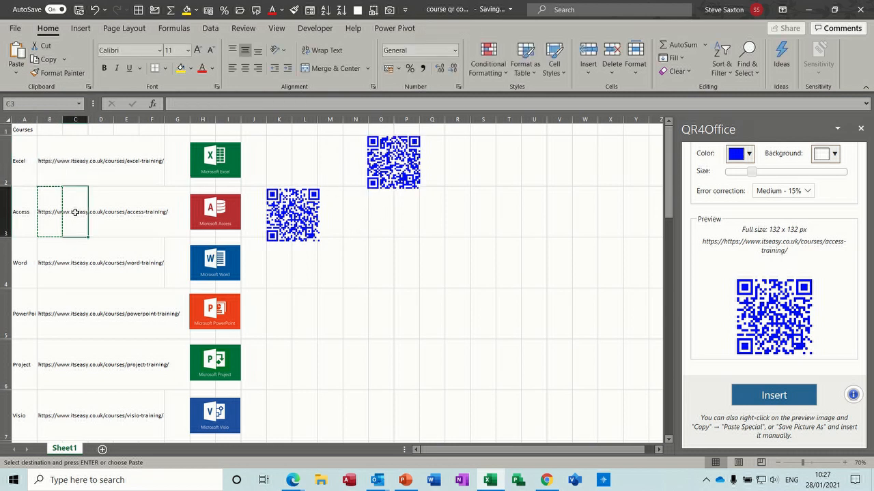
{"action": "left_click", "coordinate": [75, 161]}
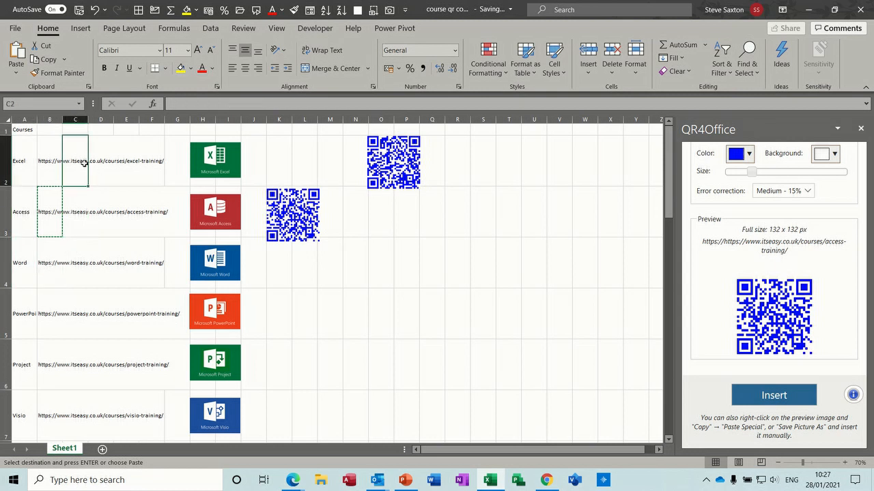
{"action": "left_click", "coordinate": [49, 161]}
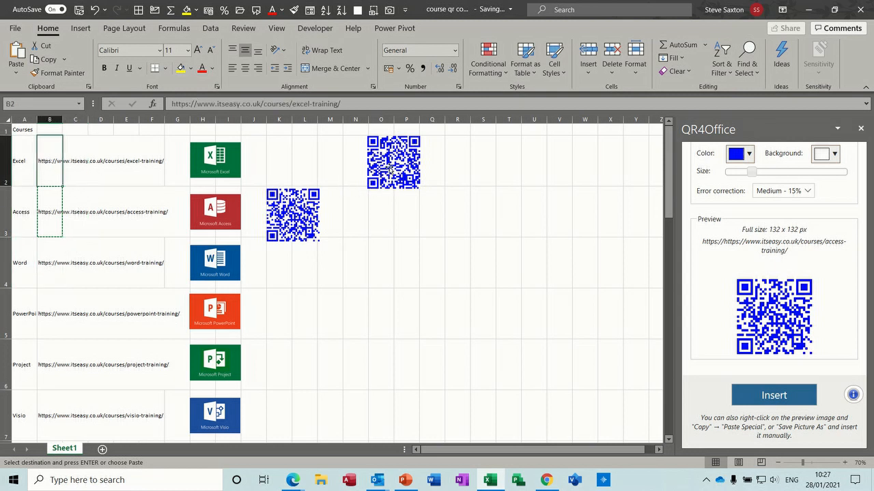
{"action": "left_click", "coordinate": [373, 162]}
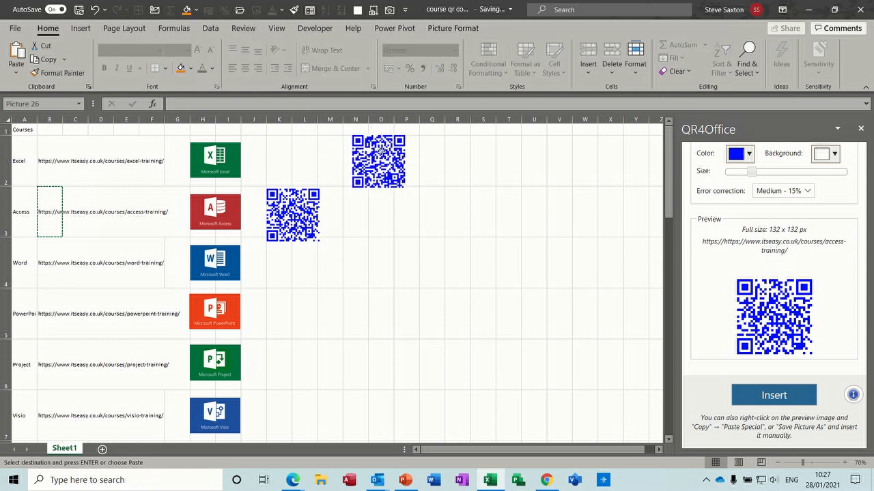
{"action": "left_click", "coordinate": [376, 161]}
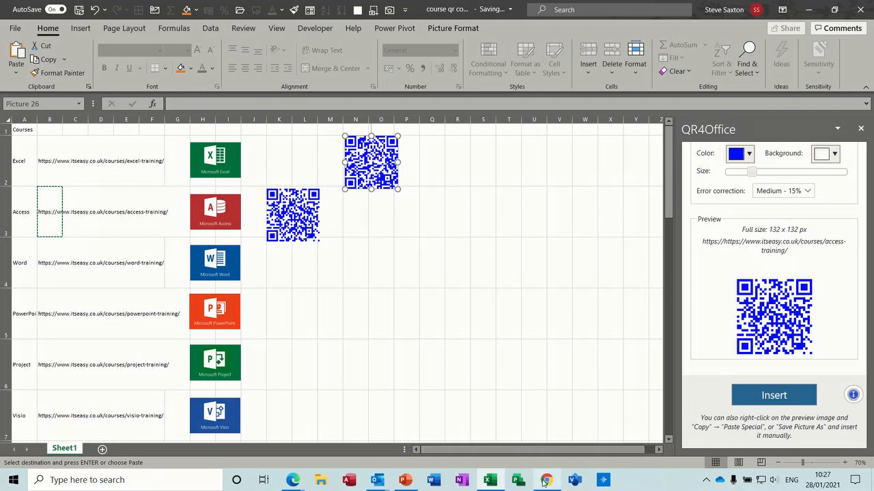
Follow the Excel course link, scroll through its page in Chrome and return to the workbook
{"action": "left_click", "coordinate": [544, 477]}
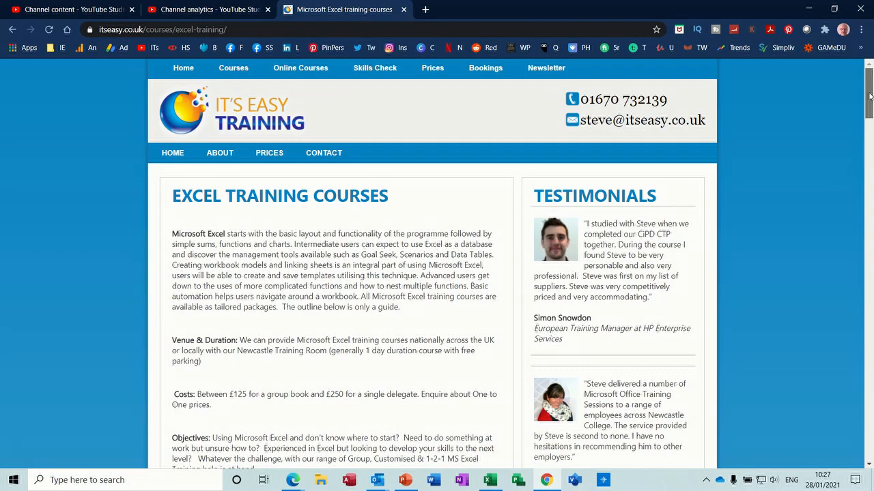
{"action": "scroll", "scroll_direction": "down", "scroll_amount": 3}
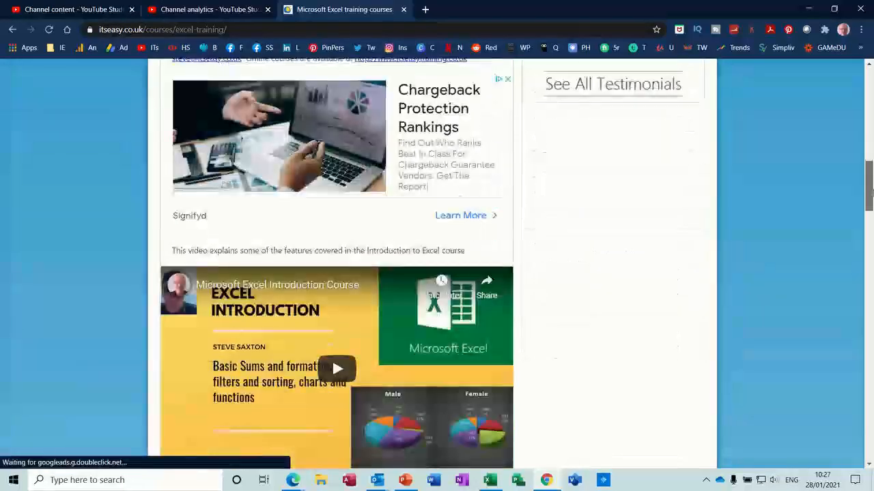
{"action": "scroll", "scroll_direction": "down", "scroll_amount": 3}
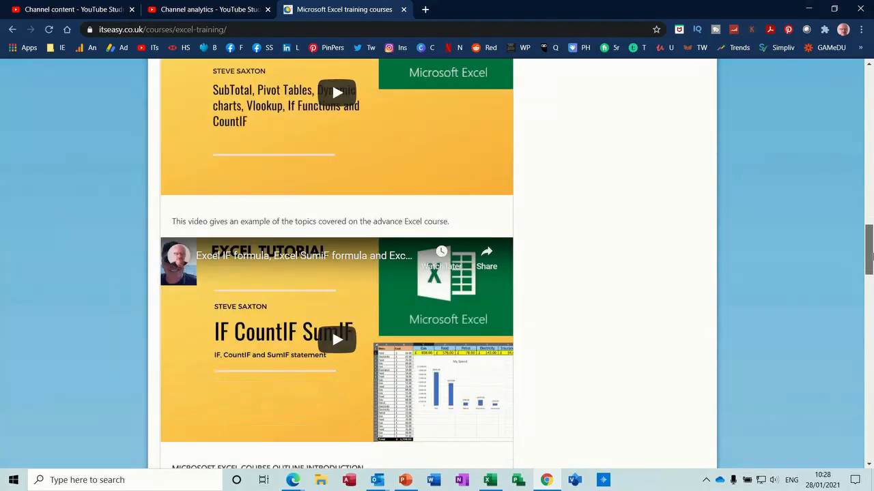
{"action": "scroll", "scroll_direction": "down", "scroll_amount": 3}
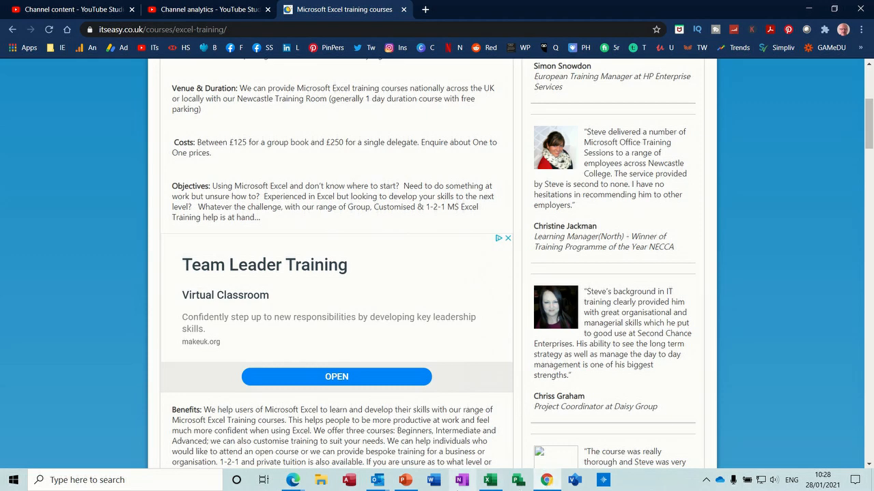
{"action": "left_click", "coordinate": [483, 479]}
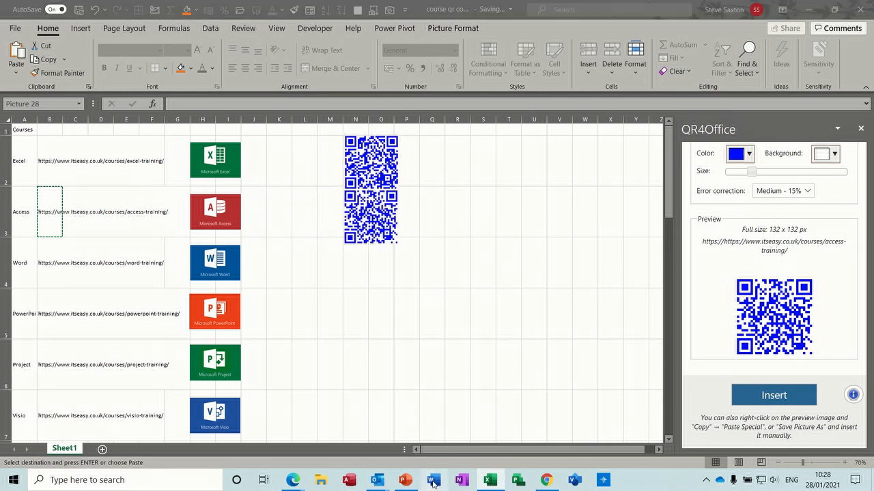
Start a blank Word document
{"action": "left_click", "coordinate": [434, 480]}
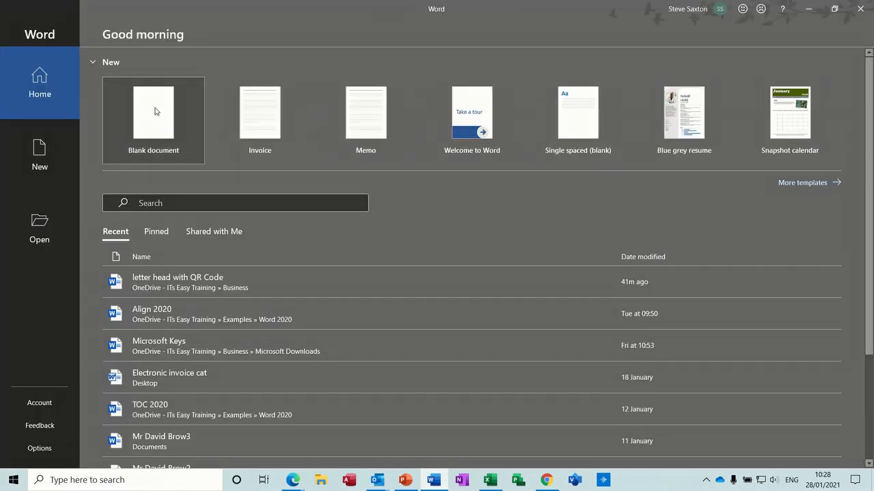
{"action": "left_click", "coordinate": [152, 112]}
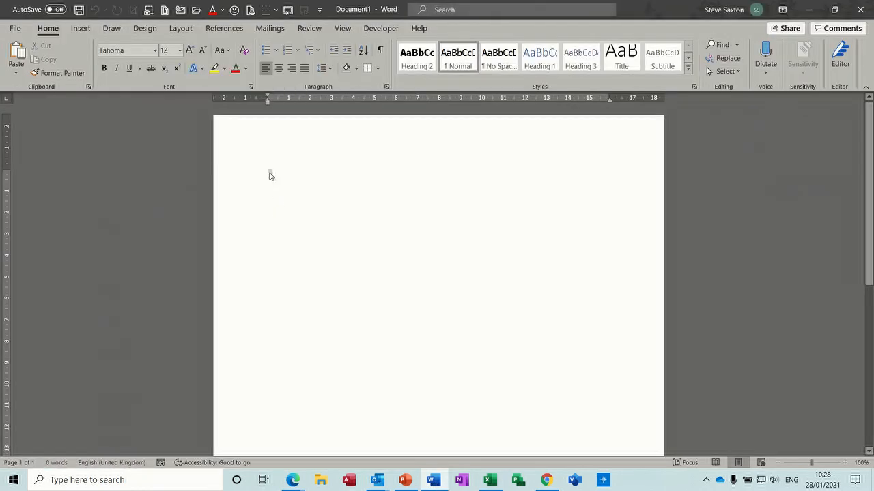
{"action": "left_click", "coordinate": [80, 27]}
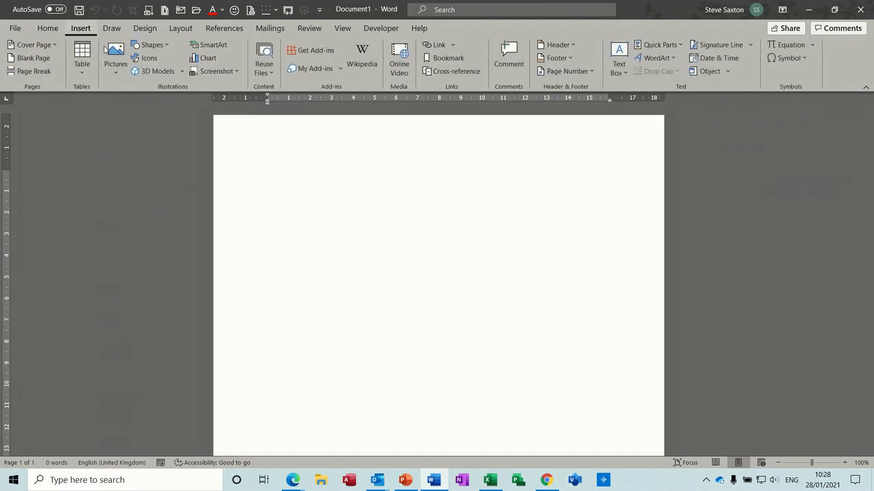
{"action": "mouse_move", "coordinate": [315, 50]}
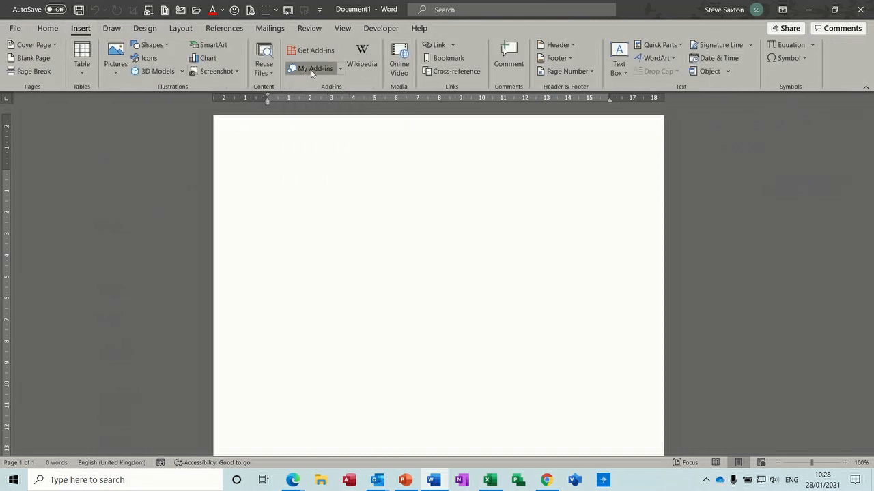
Add QR4Office to the Word document from My Add-ins
{"action": "left_click", "coordinate": [311, 68]}
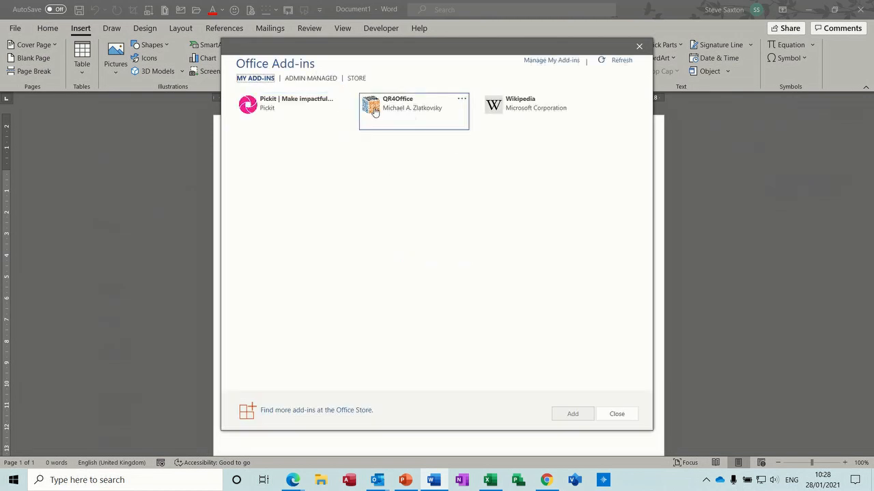
{"action": "mouse_move", "coordinate": [403, 108]}
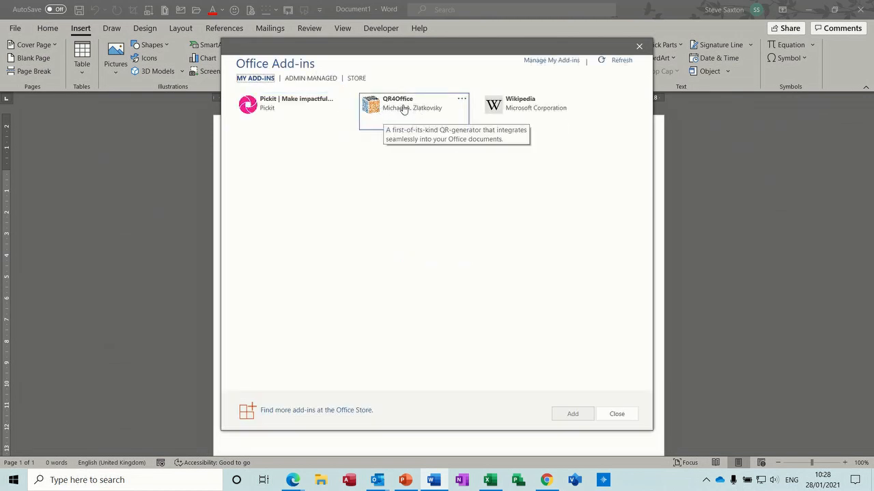
{"action": "left_click", "coordinate": [414, 109]}
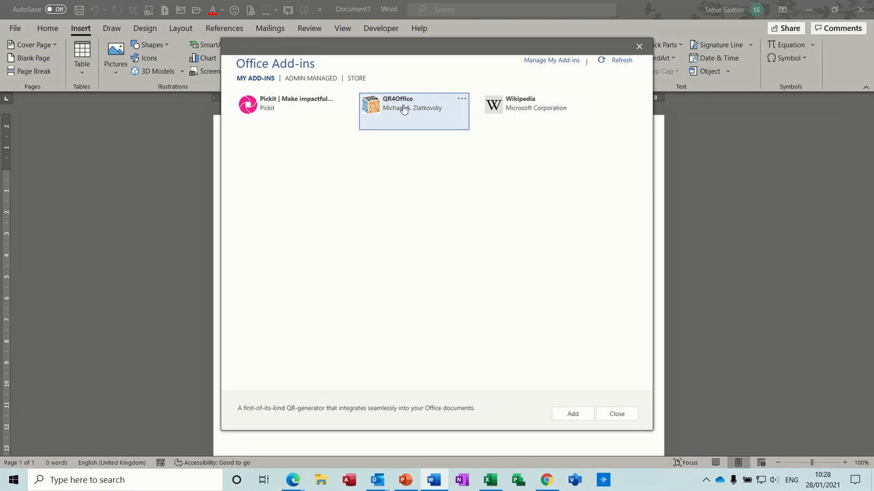
{"action": "mouse_move", "coordinate": [572, 414]}
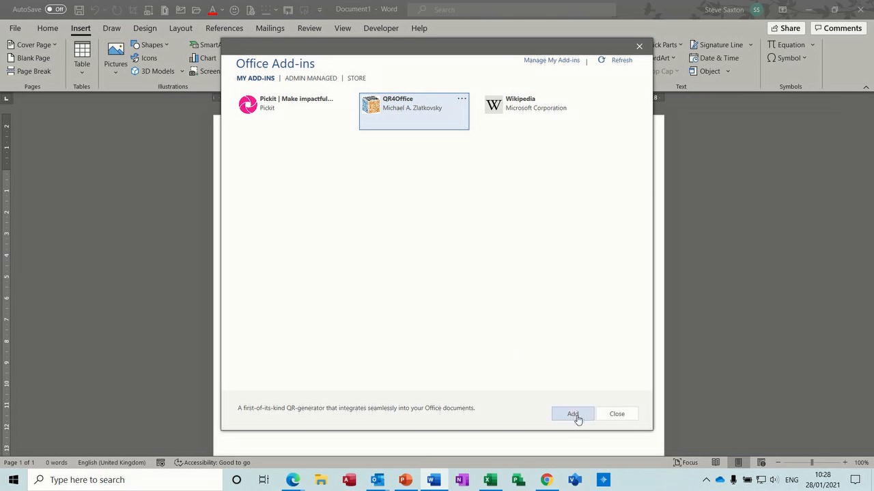
{"action": "left_click", "coordinate": [572, 413]}
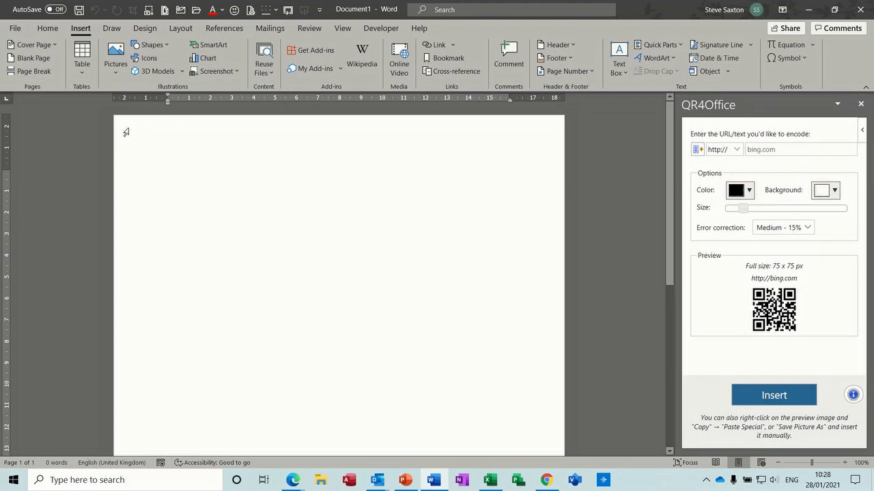
{"action": "mouse_move", "coordinate": [179, 145]}
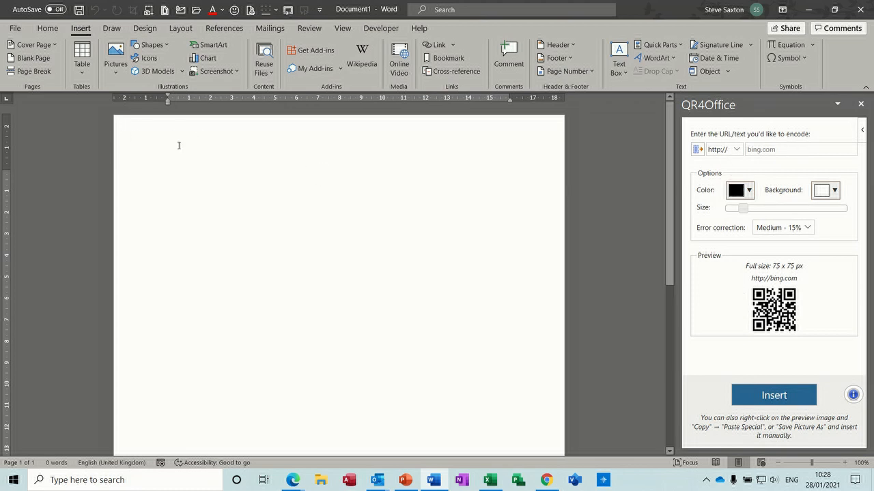
{"action": "mouse_move", "coordinate": [267, 166]}
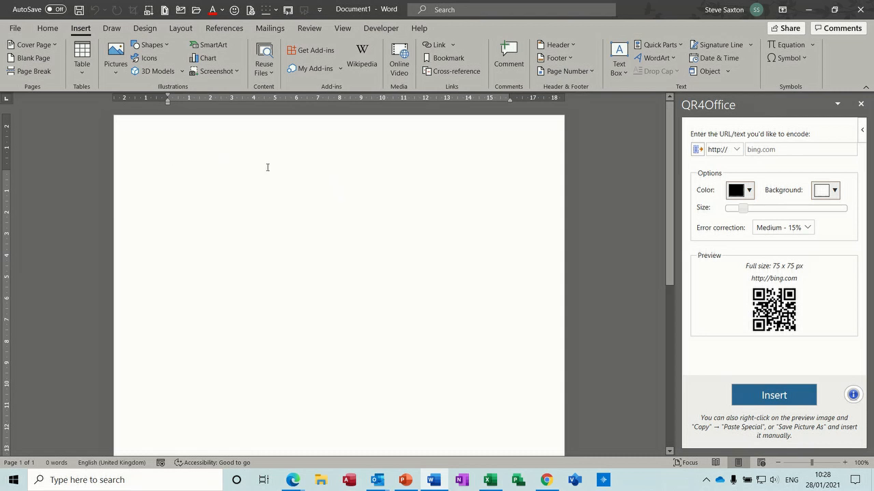
{"action": "mouse_move", "coordinate": [299, 157]}
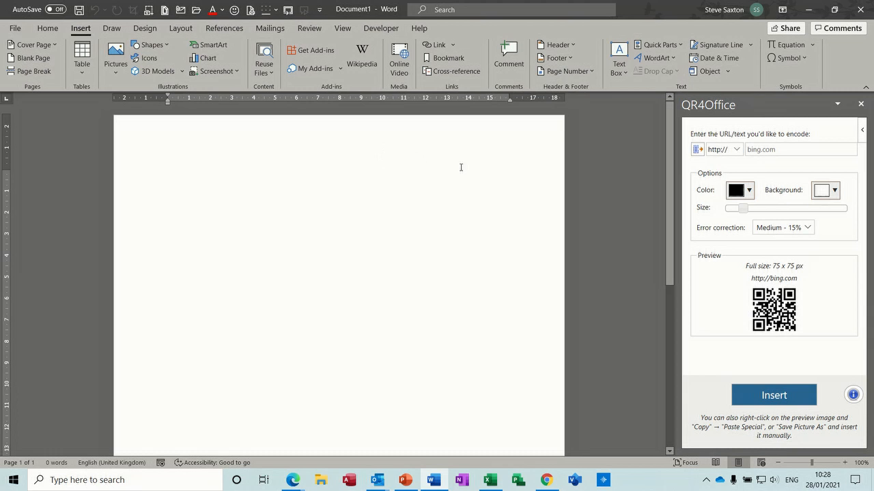
{"action": "mouse_move", "coordinate": [395, 153]}
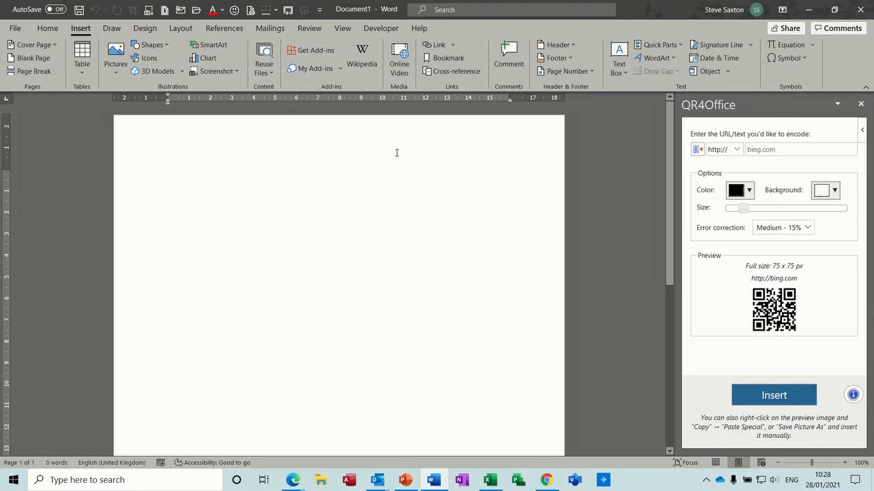
{"action": "mouse_move", "coordinate": [361, 161]}
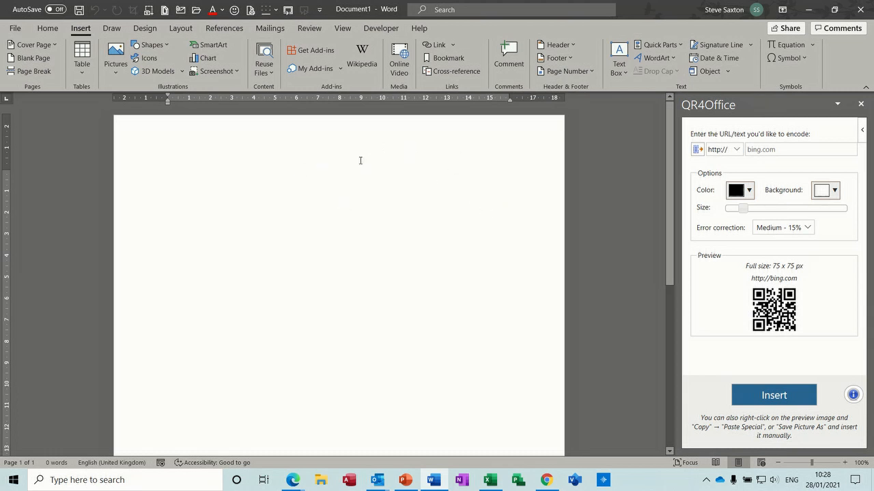
{"action": "mouse_move", "coordinate": [354, 171]}
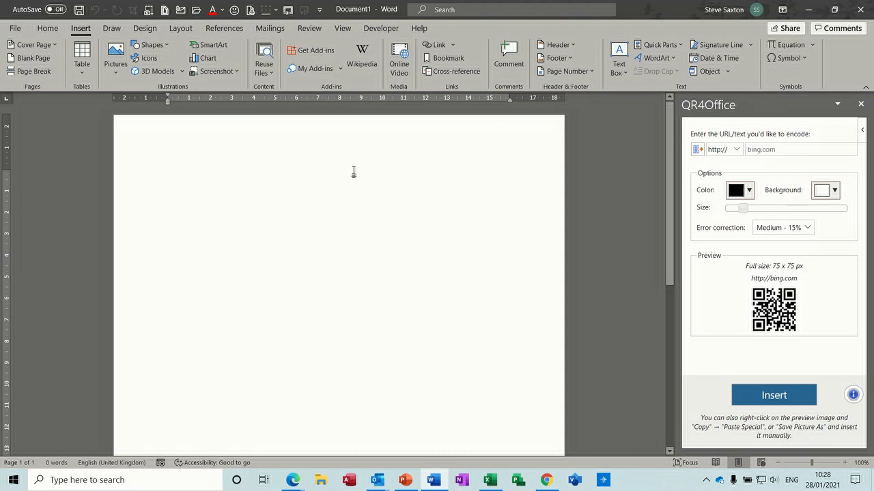
{"action": "mouse_move", "coordinate": [263, 172]}
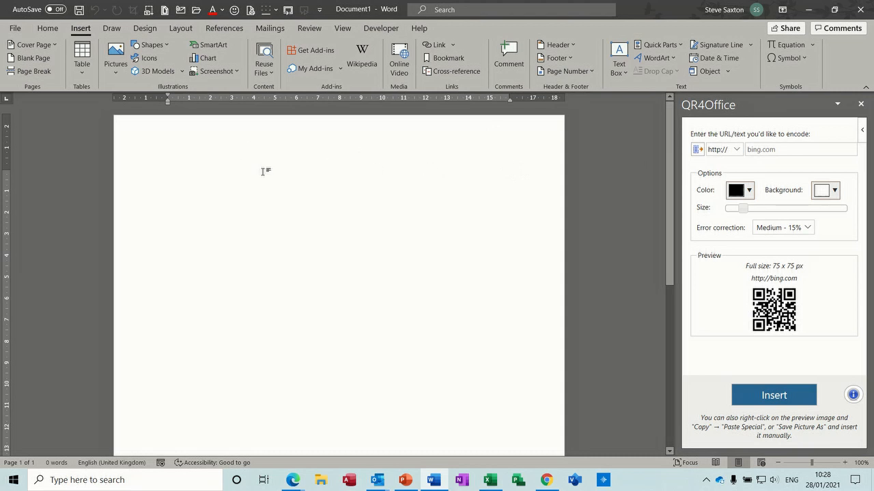
{"action": "mouse_move", "coordinate": [458, 196]}
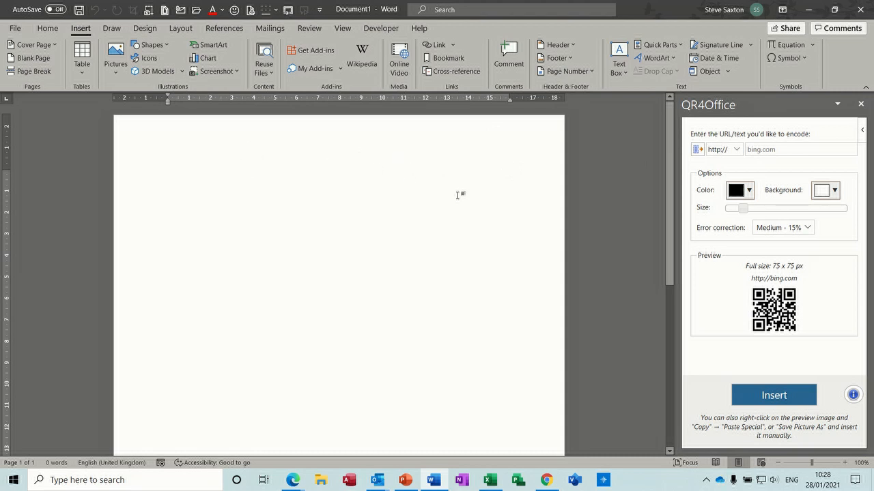
{"action": "mouse_move", "coordinate": [383, 252]}
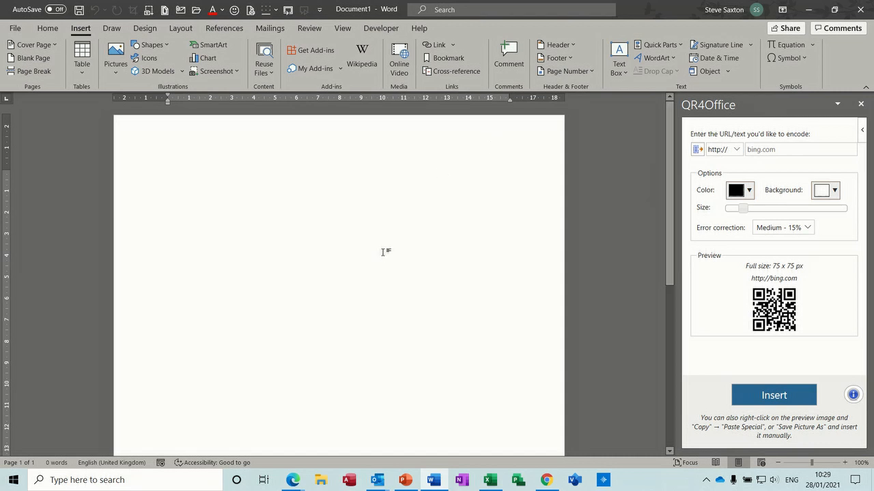